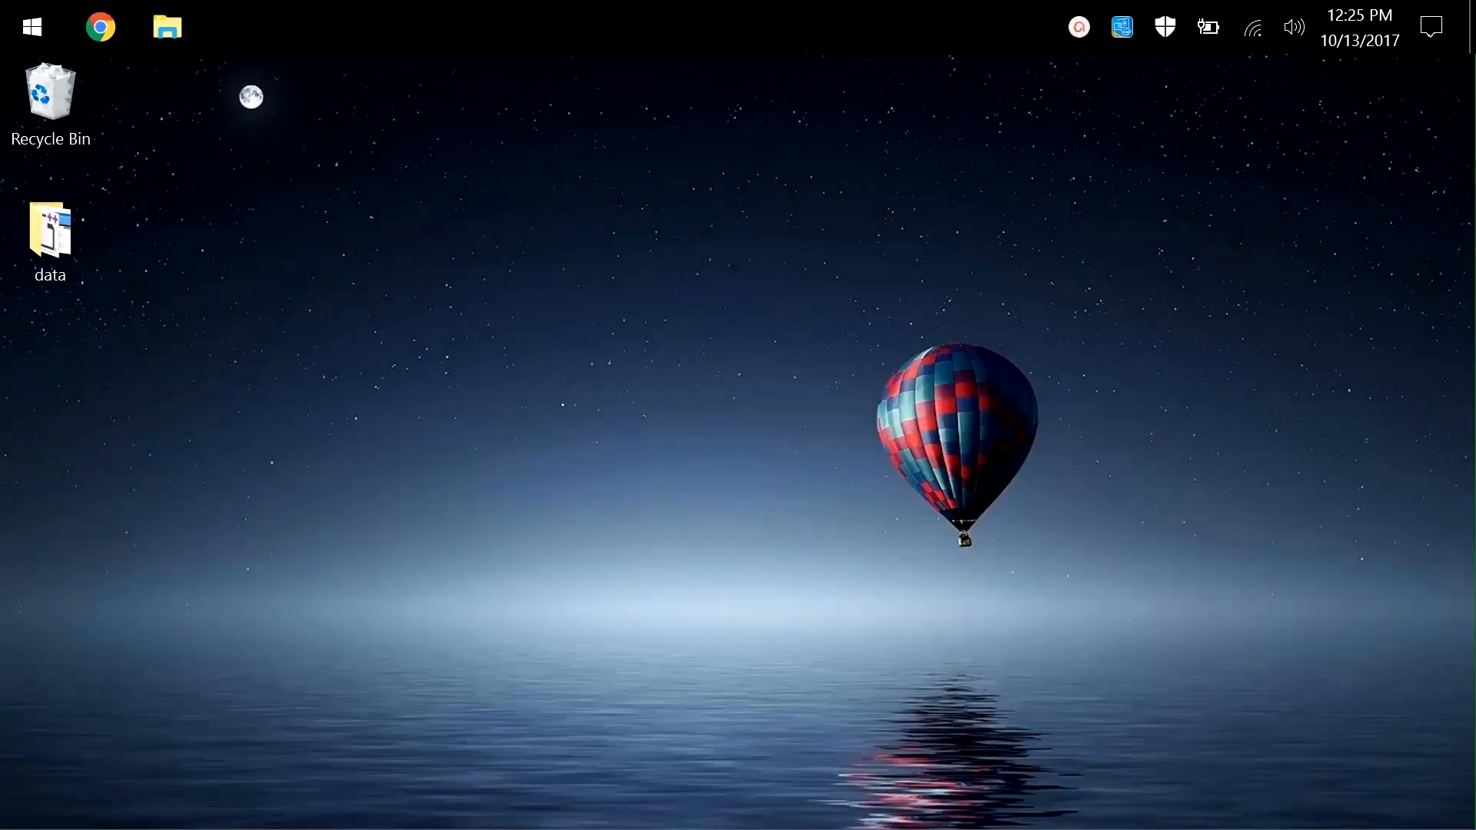
mouse_move(250, 230)
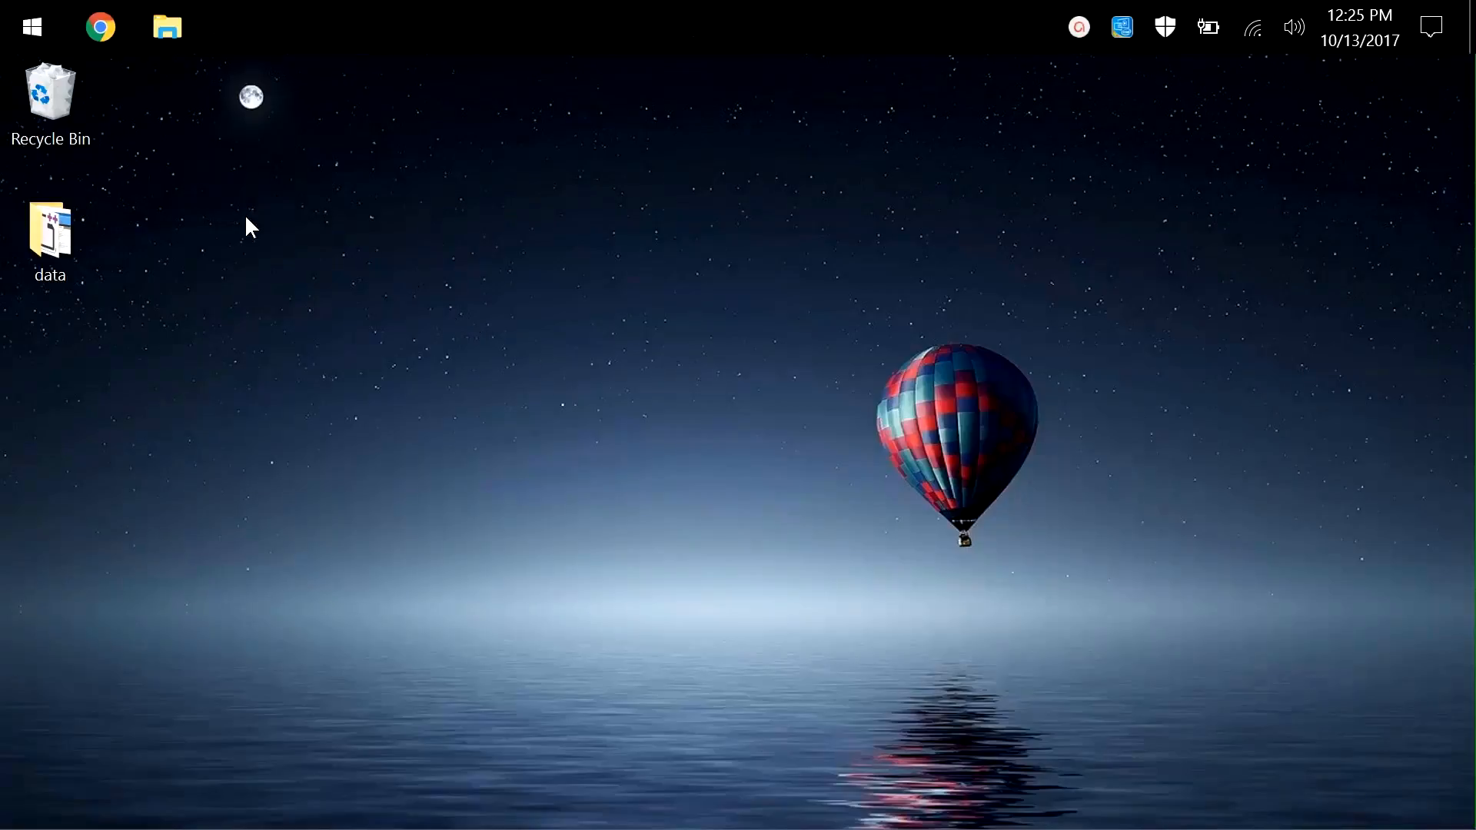
mouse_move(332, 247)
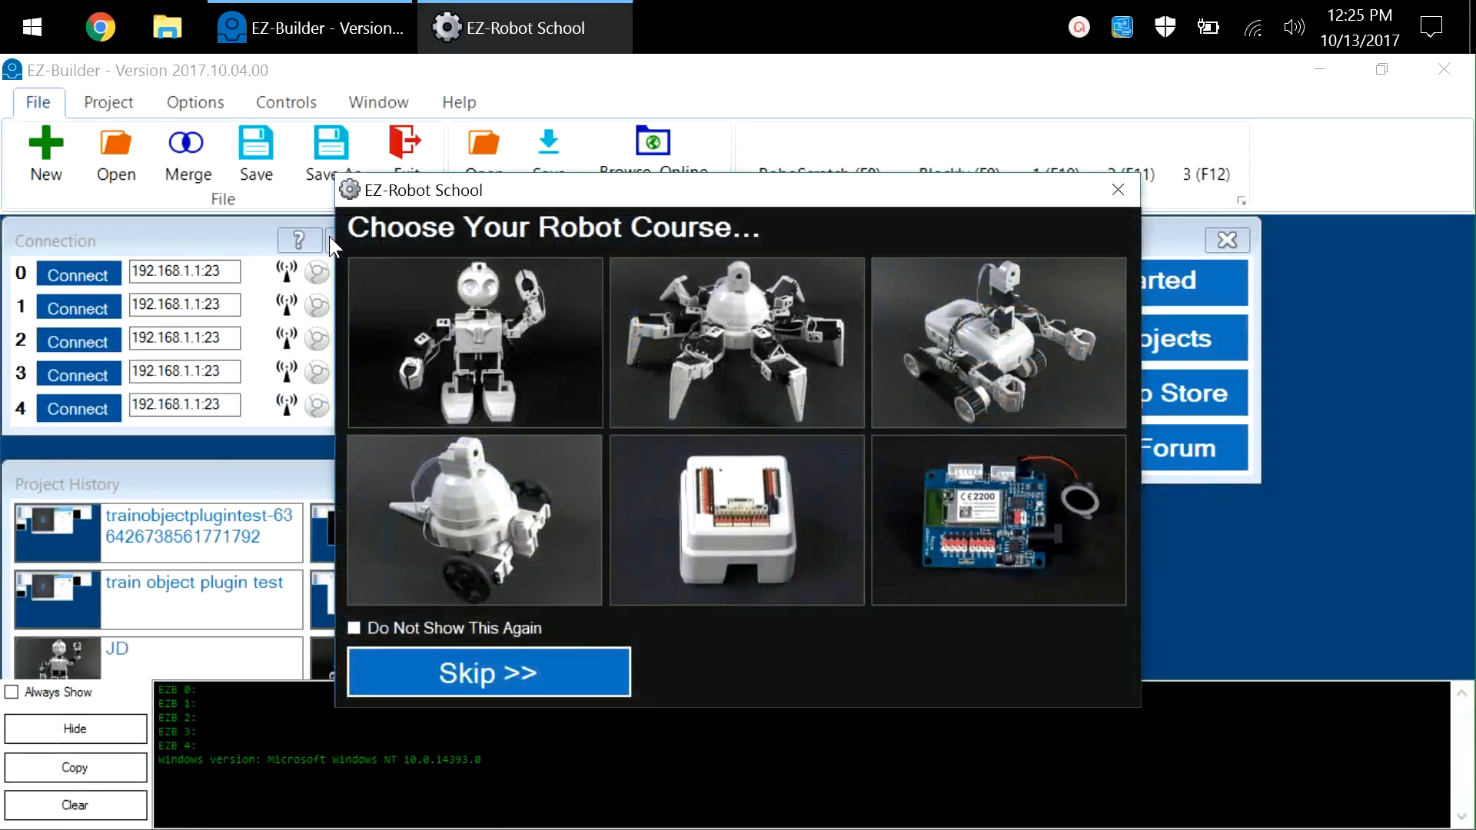
- Skip the robot course picker and add a Camera control from the Project controls list
left_click(487, 671)
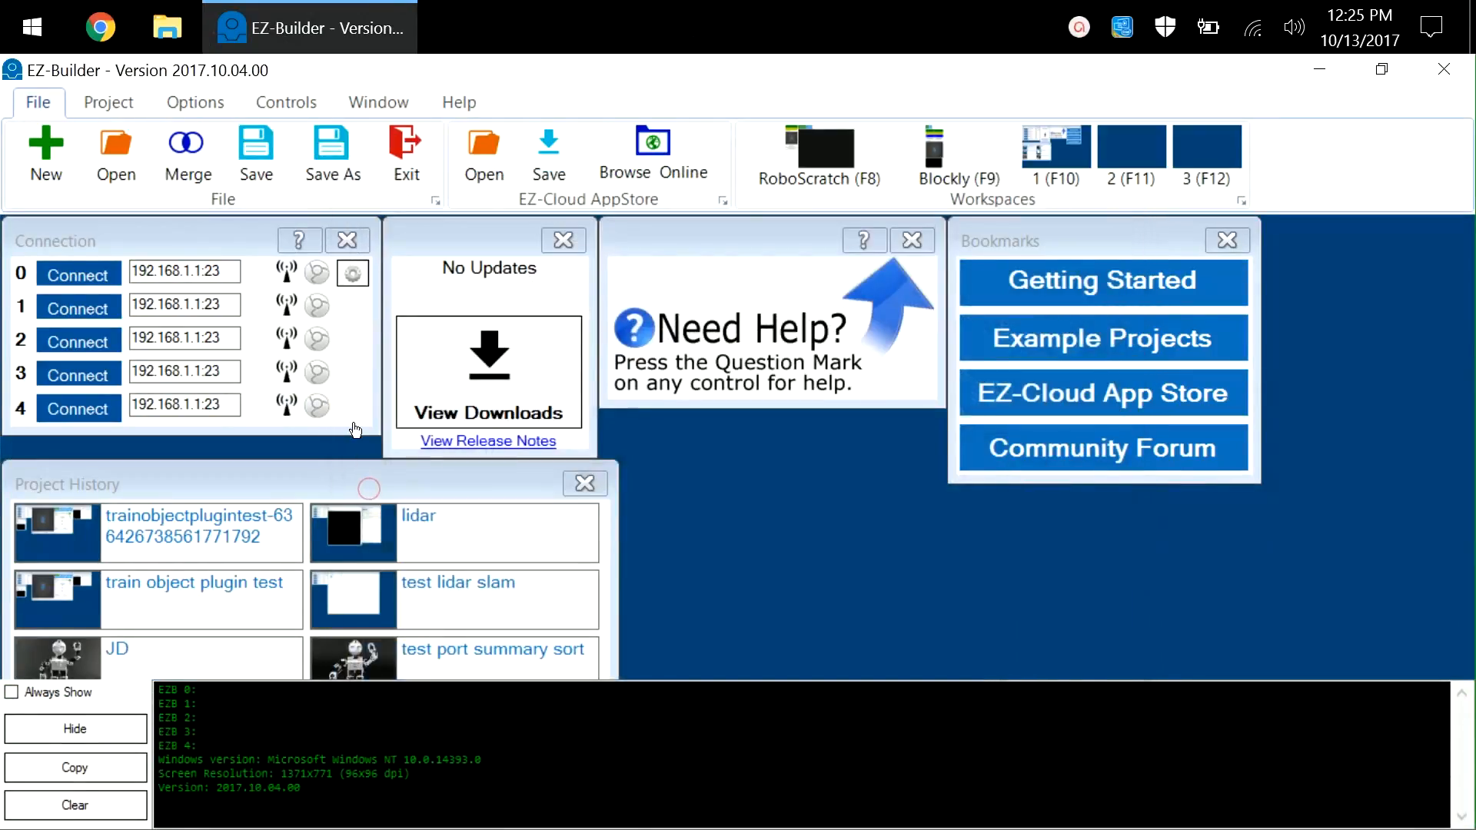
left_click(108, 102)
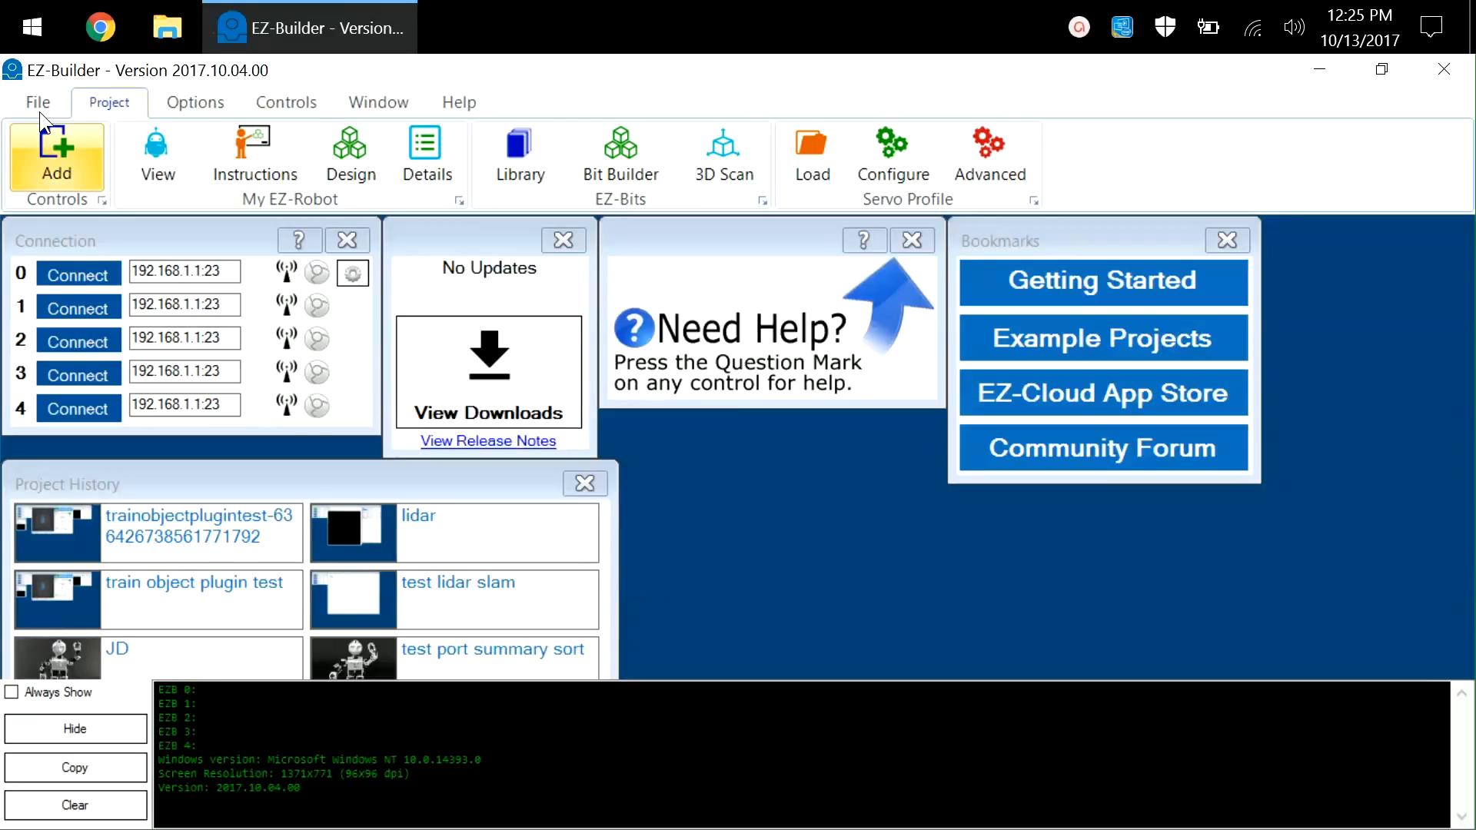
left_click(56, 155)
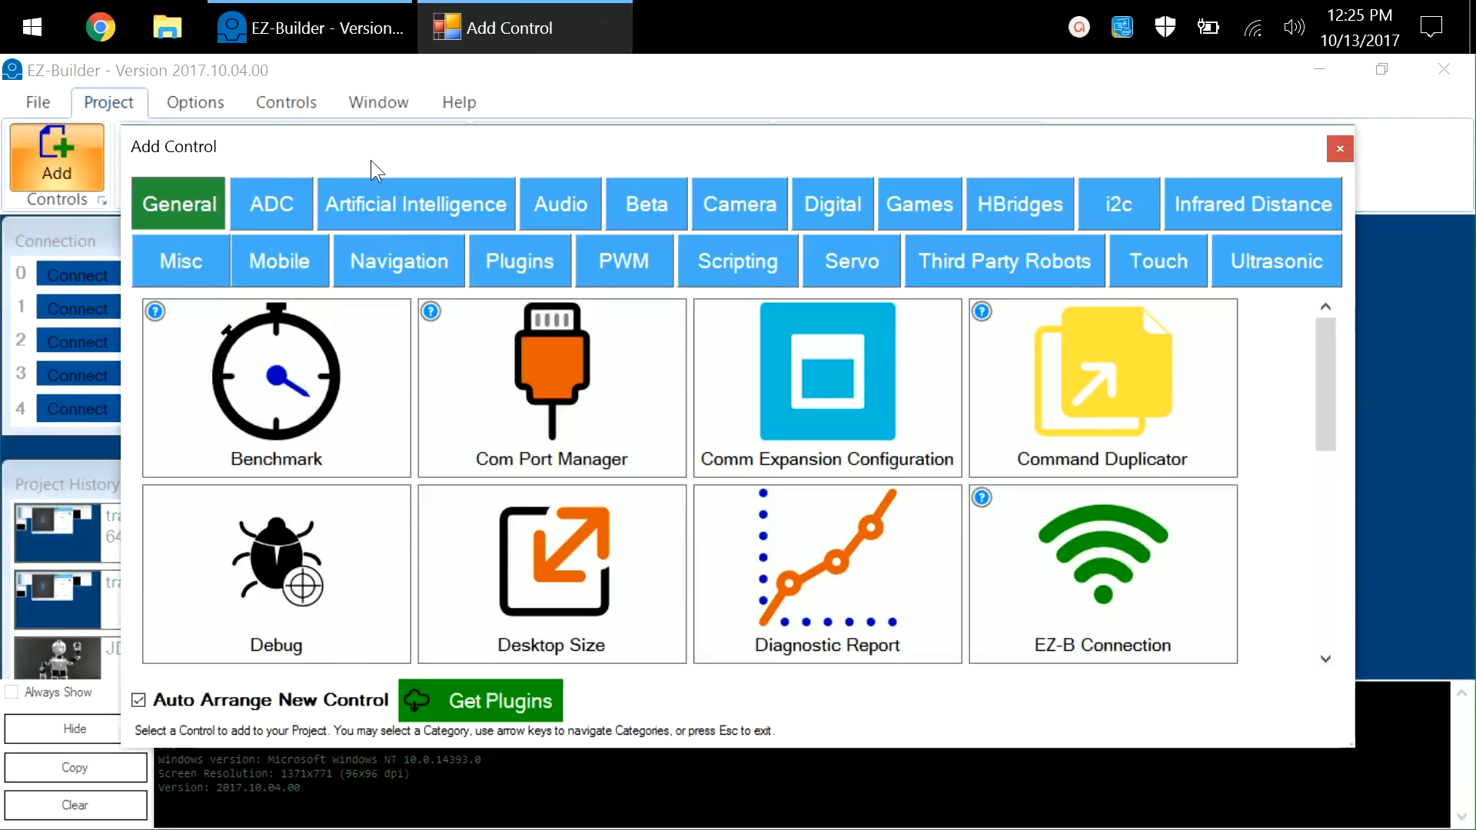
left_click(740, 205)
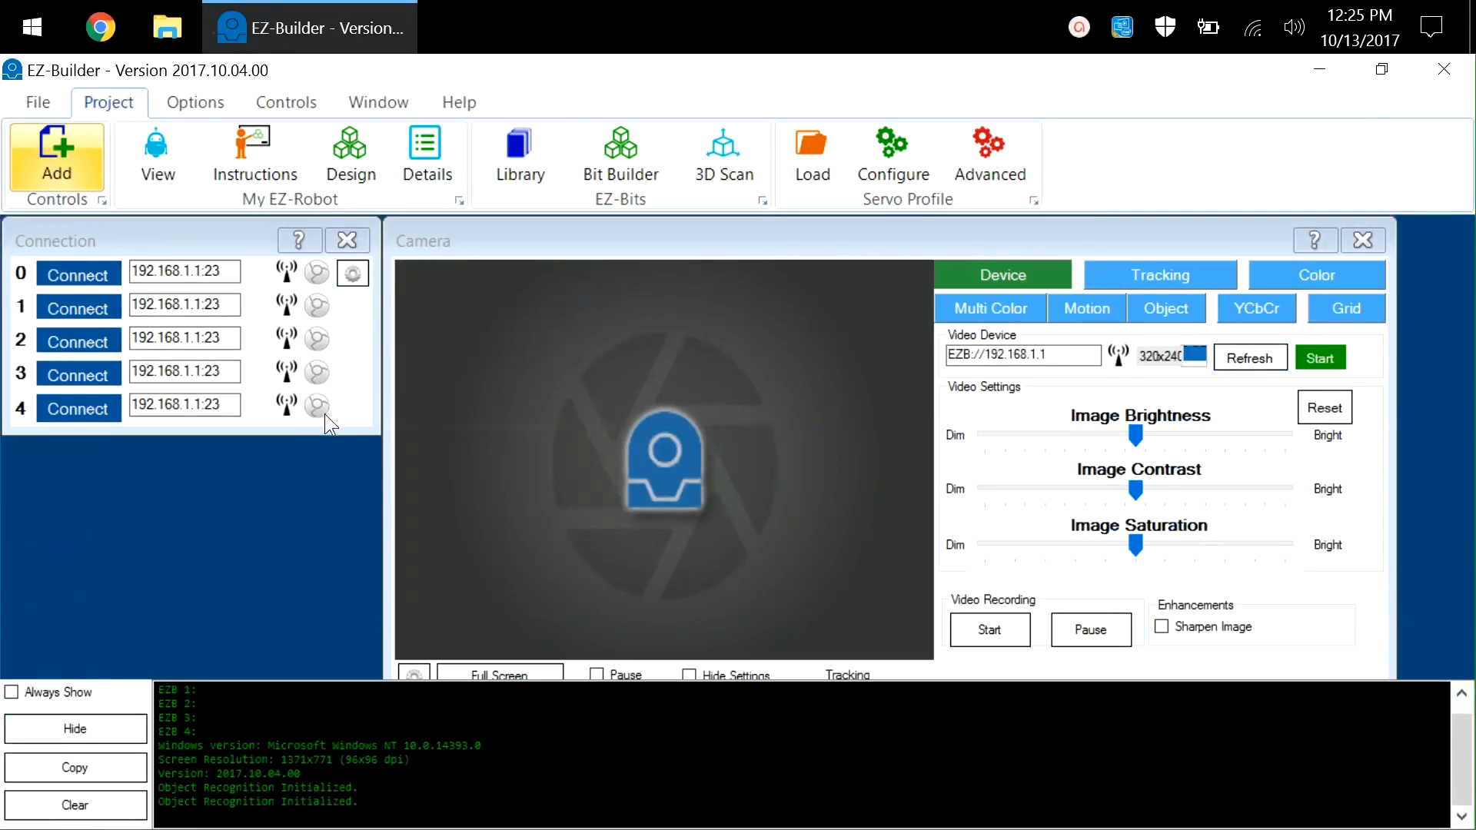
mouse_move(297, 489)
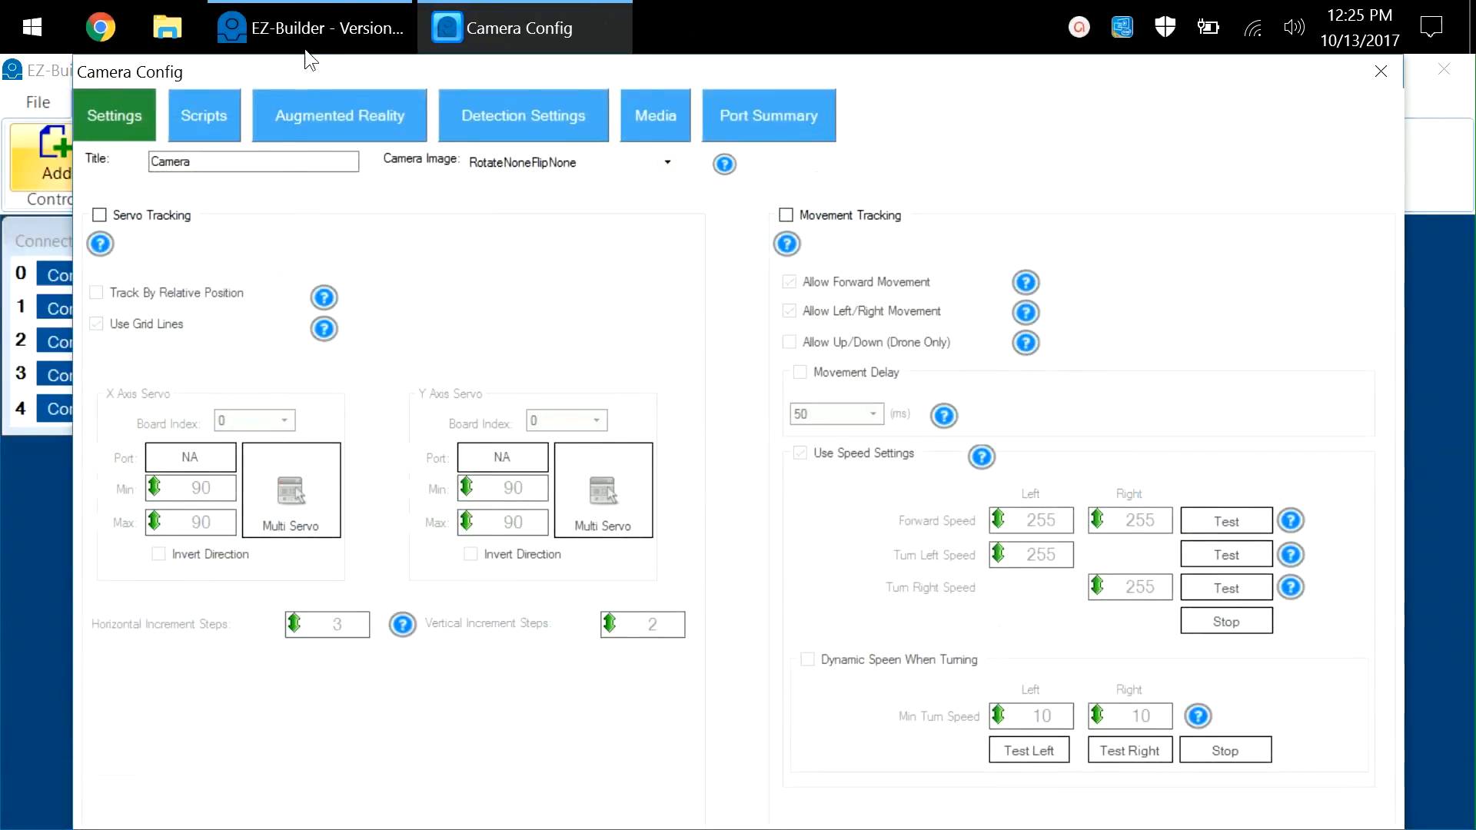
mouse_move(462, 603)
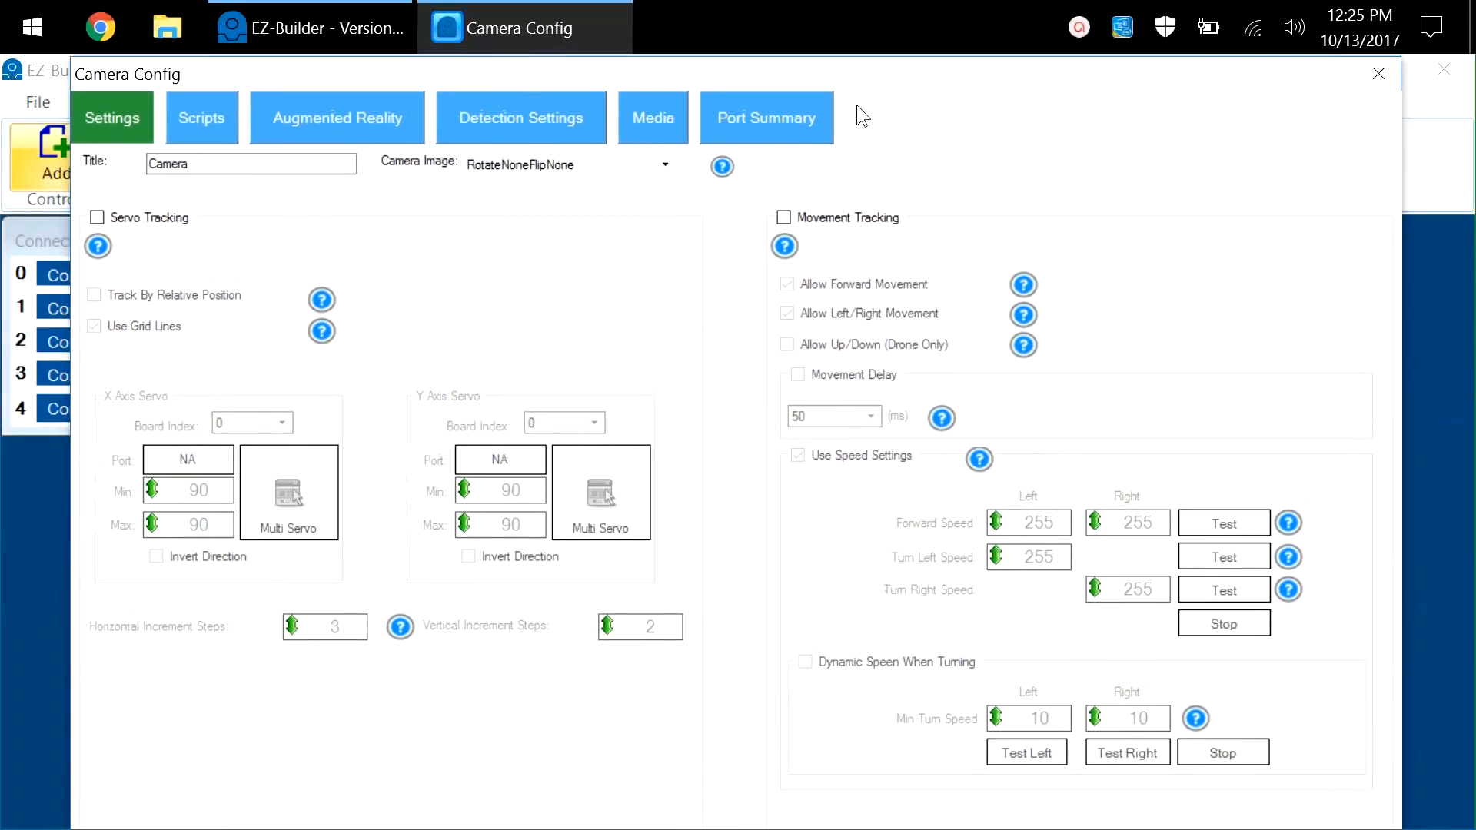
mouse_move(1377, 73)
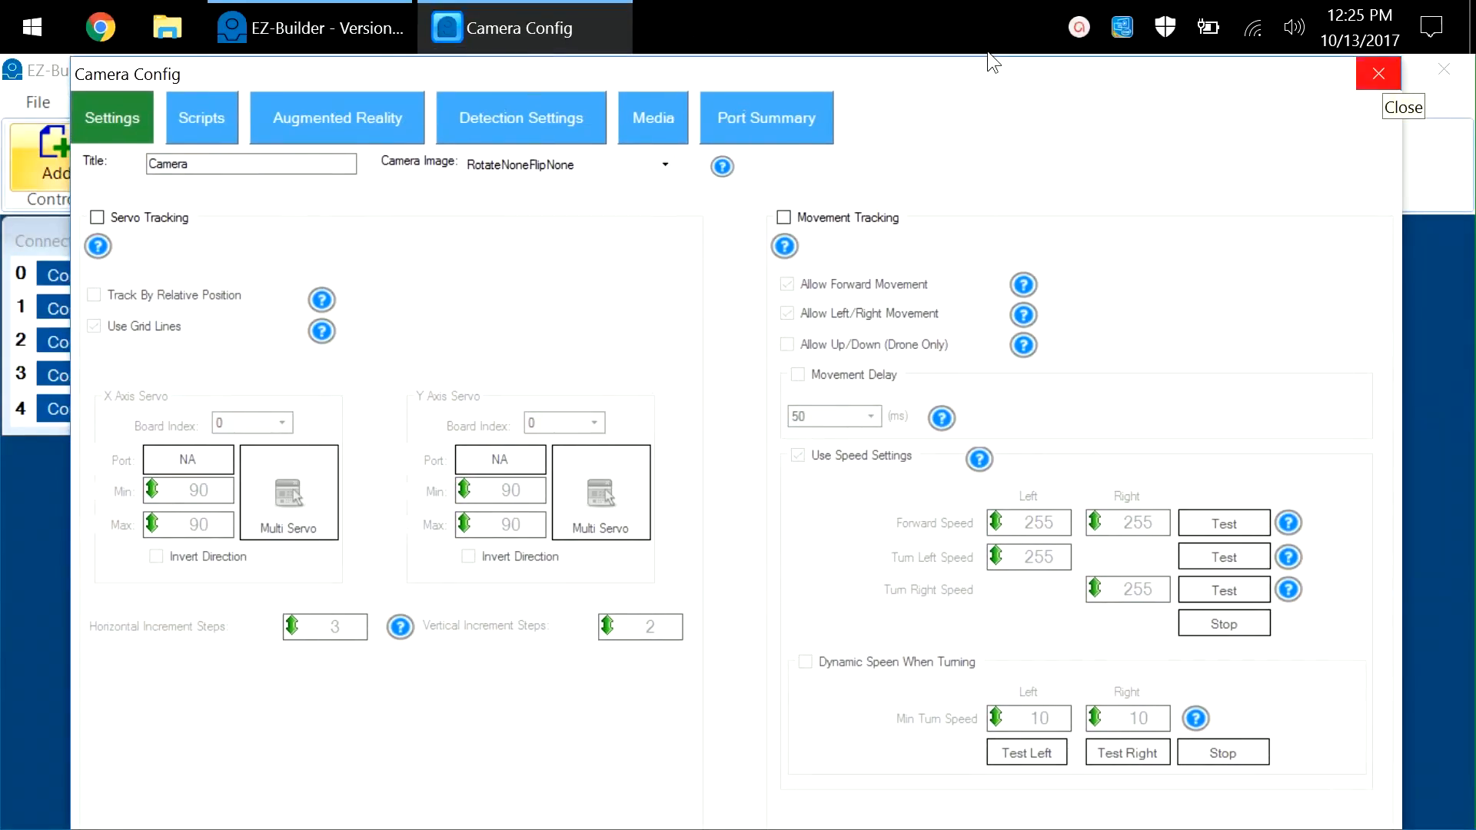
- Close the Camera Config window and exit EZ-Builder, confirming Yes
left_click(1378, 74)
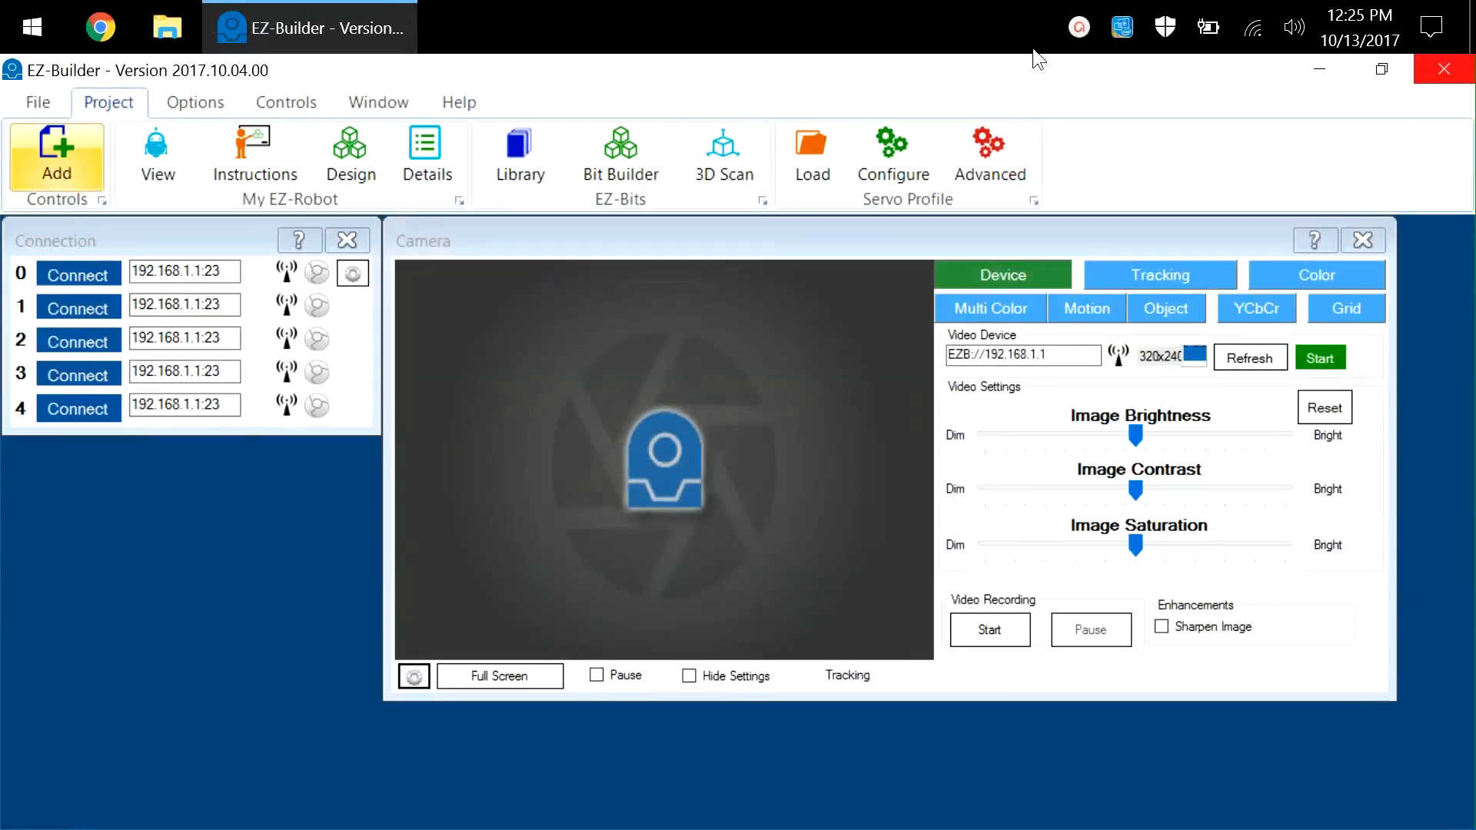
left_click(1444, 68)
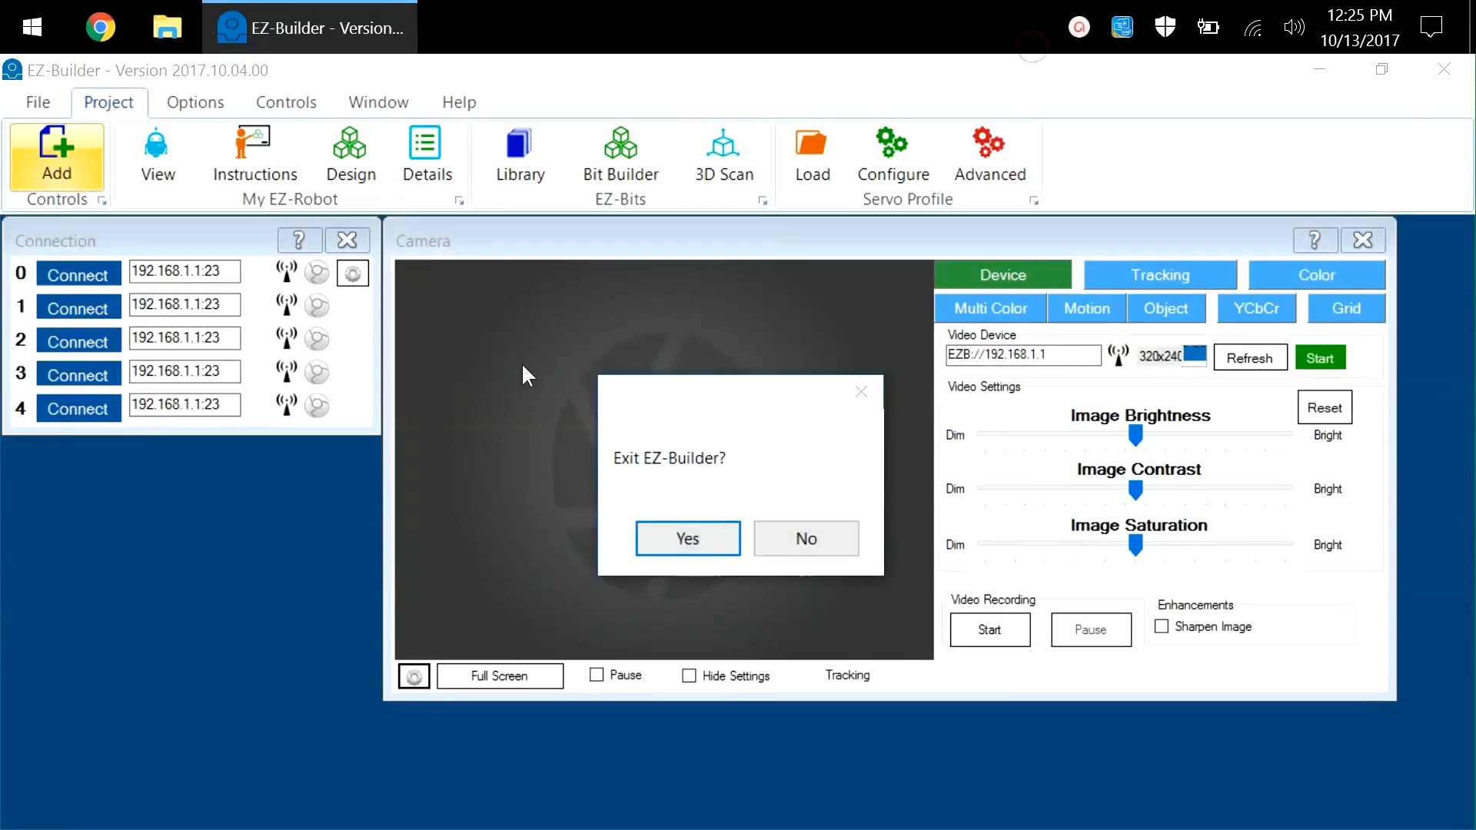
left_click(685, 538)
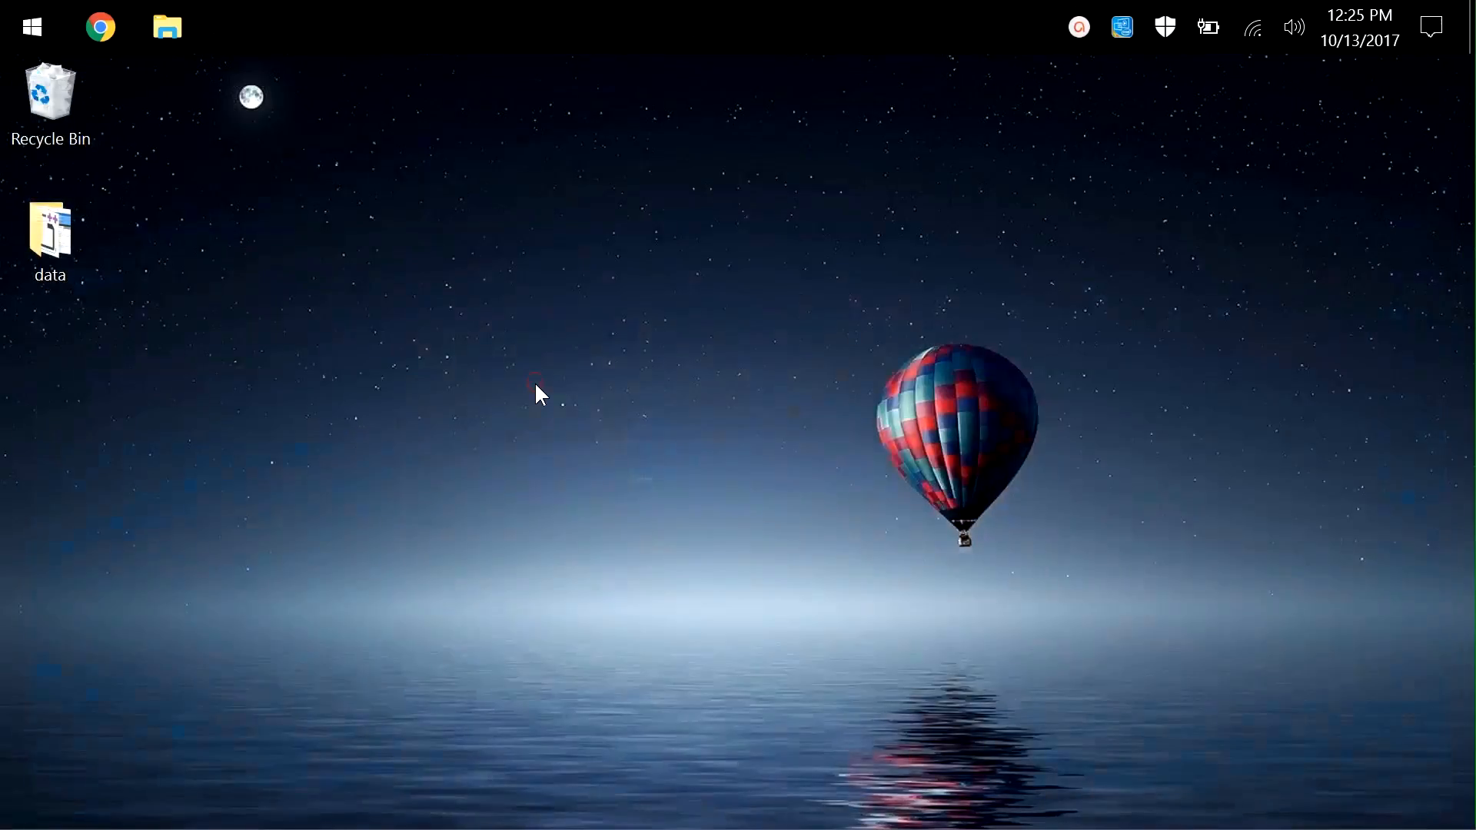
mouse_move(329, 119)
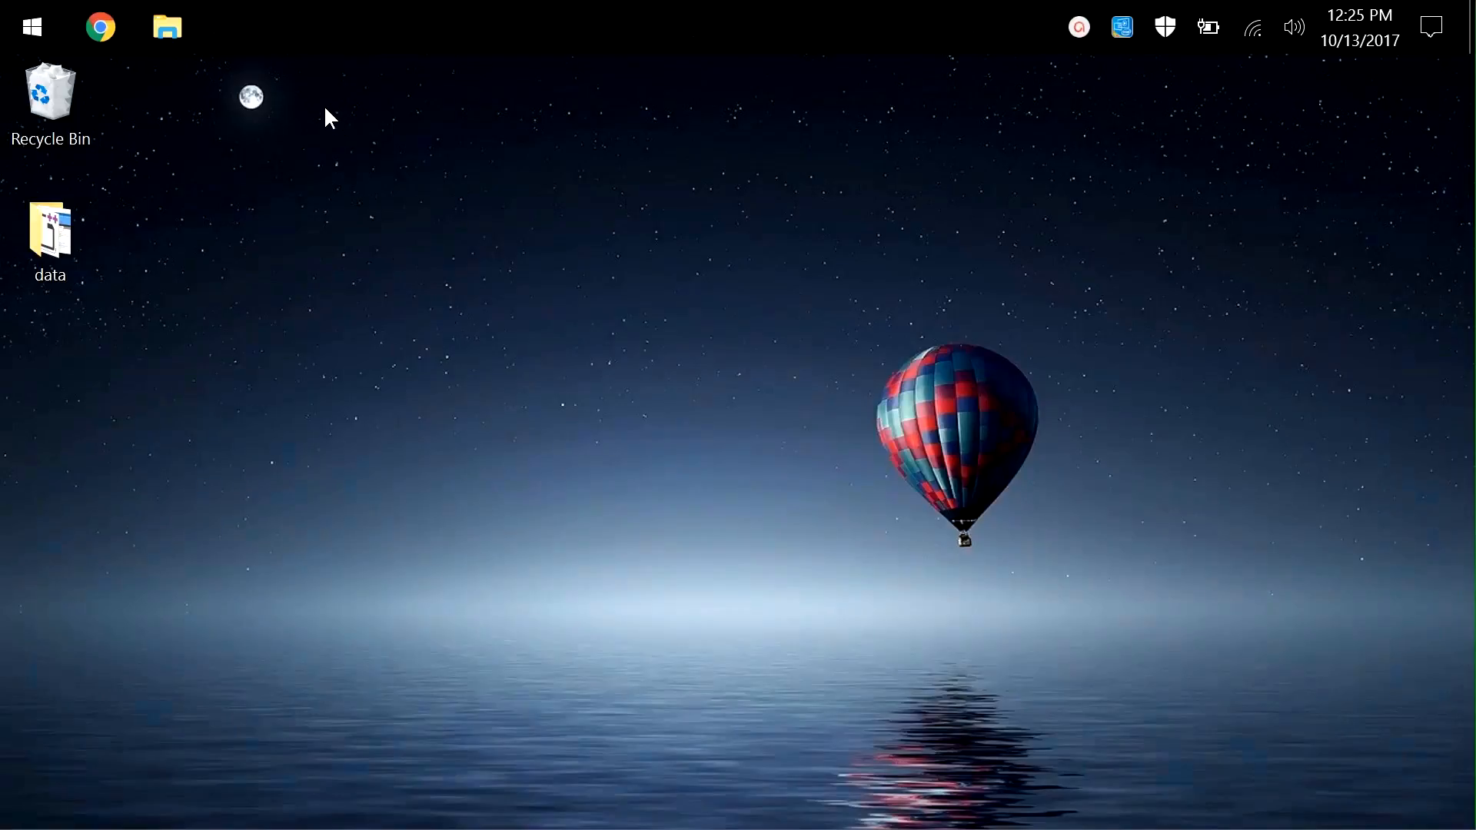
- Reach Display settings from the desktop menu and lower scaling from 175% to 125% (Recommended)
right_click(324, 106)
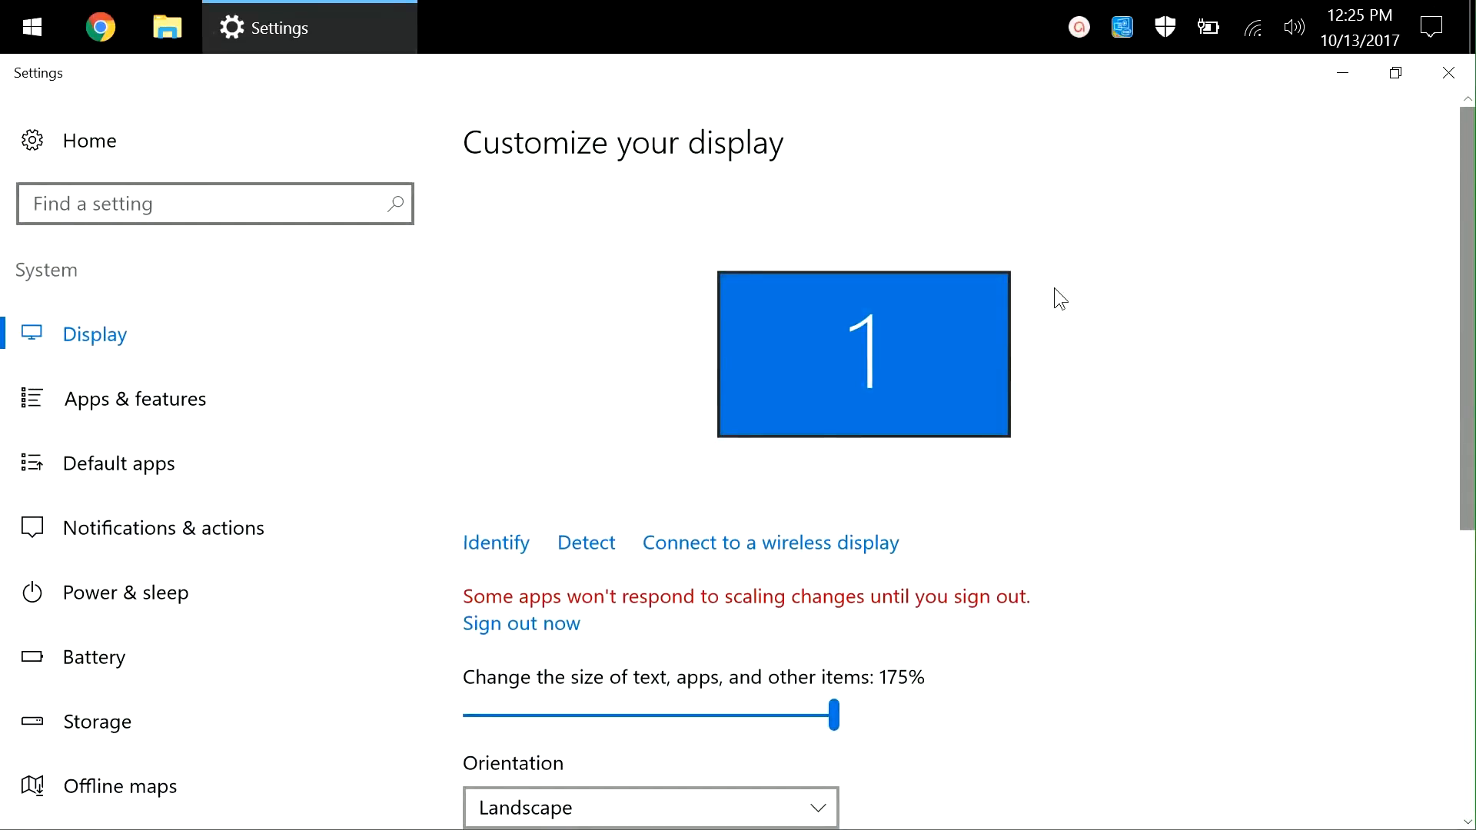
scroll("down", 3)
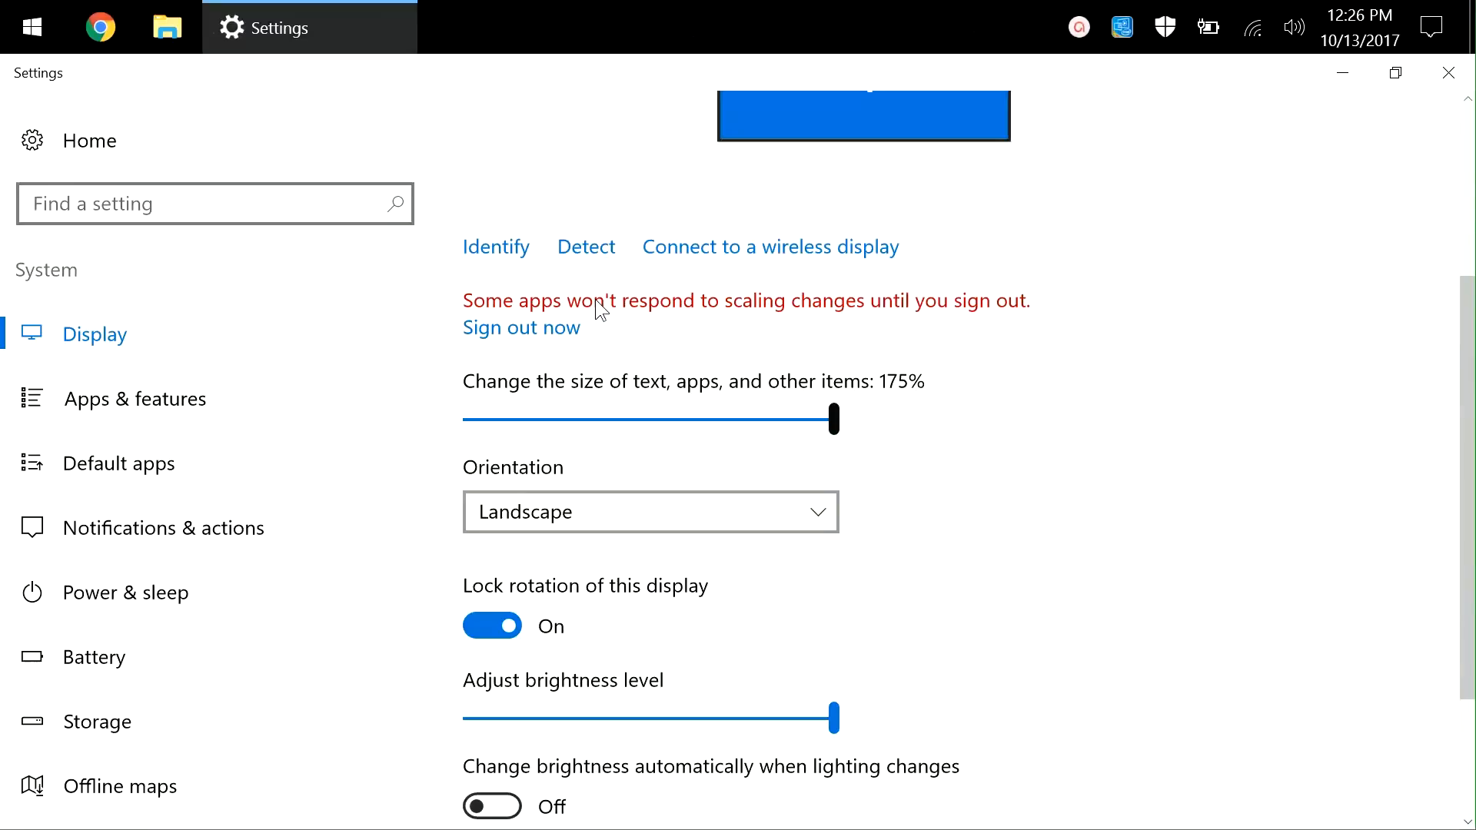
mouse_move(546, 292)
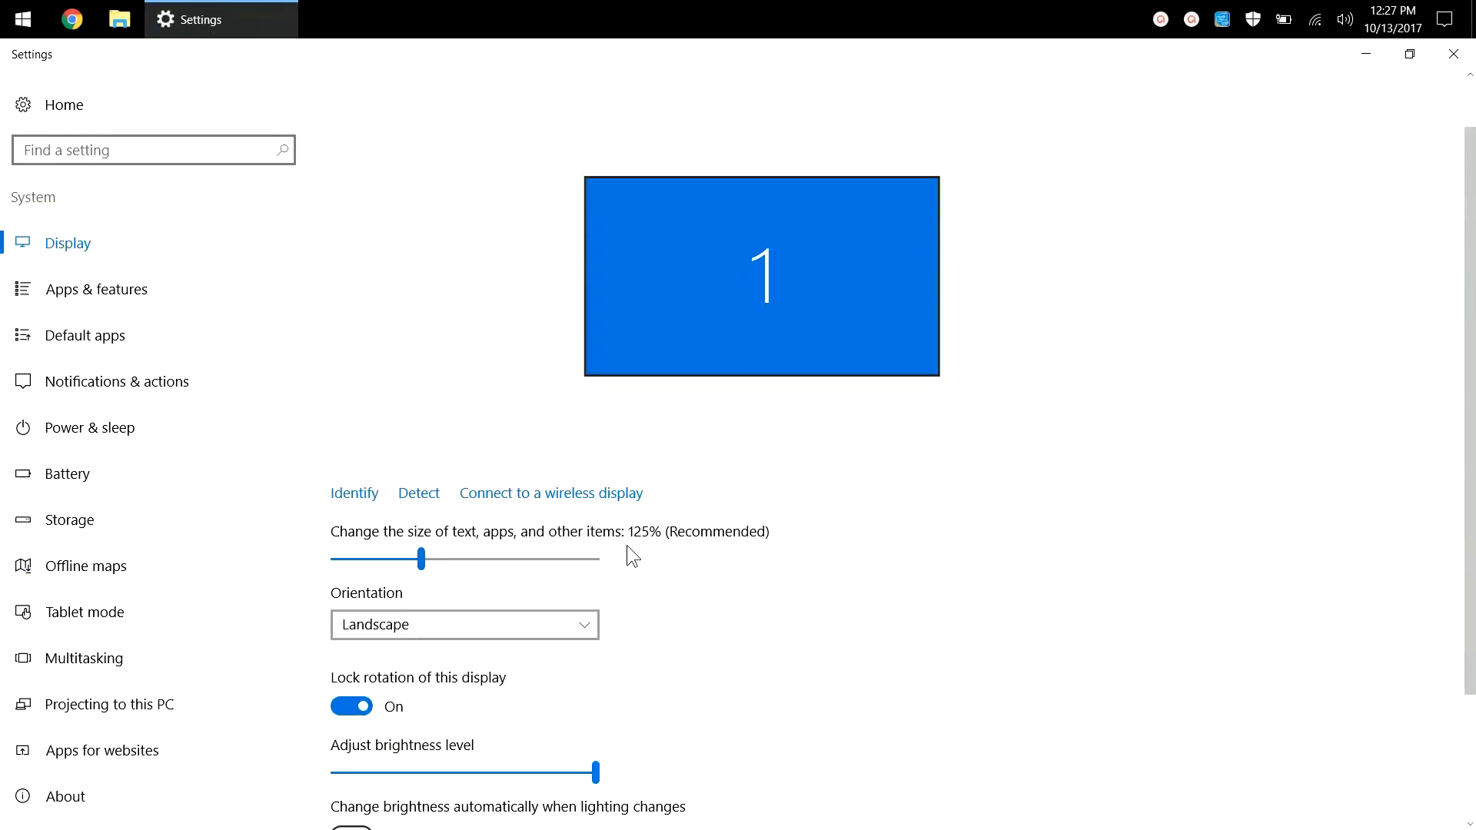
mouse_move(739, 552)
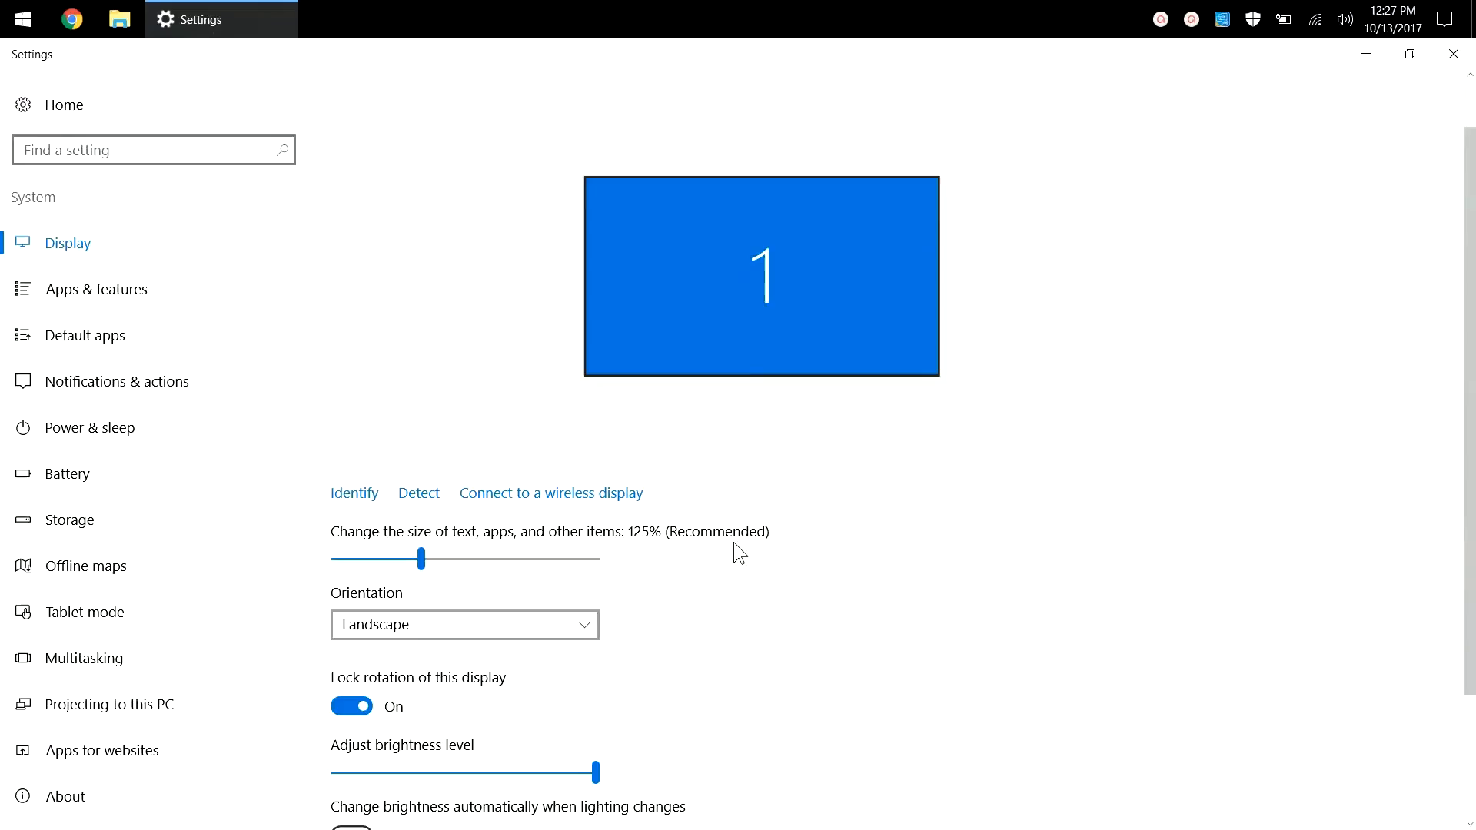
mouse_move(766, 554)
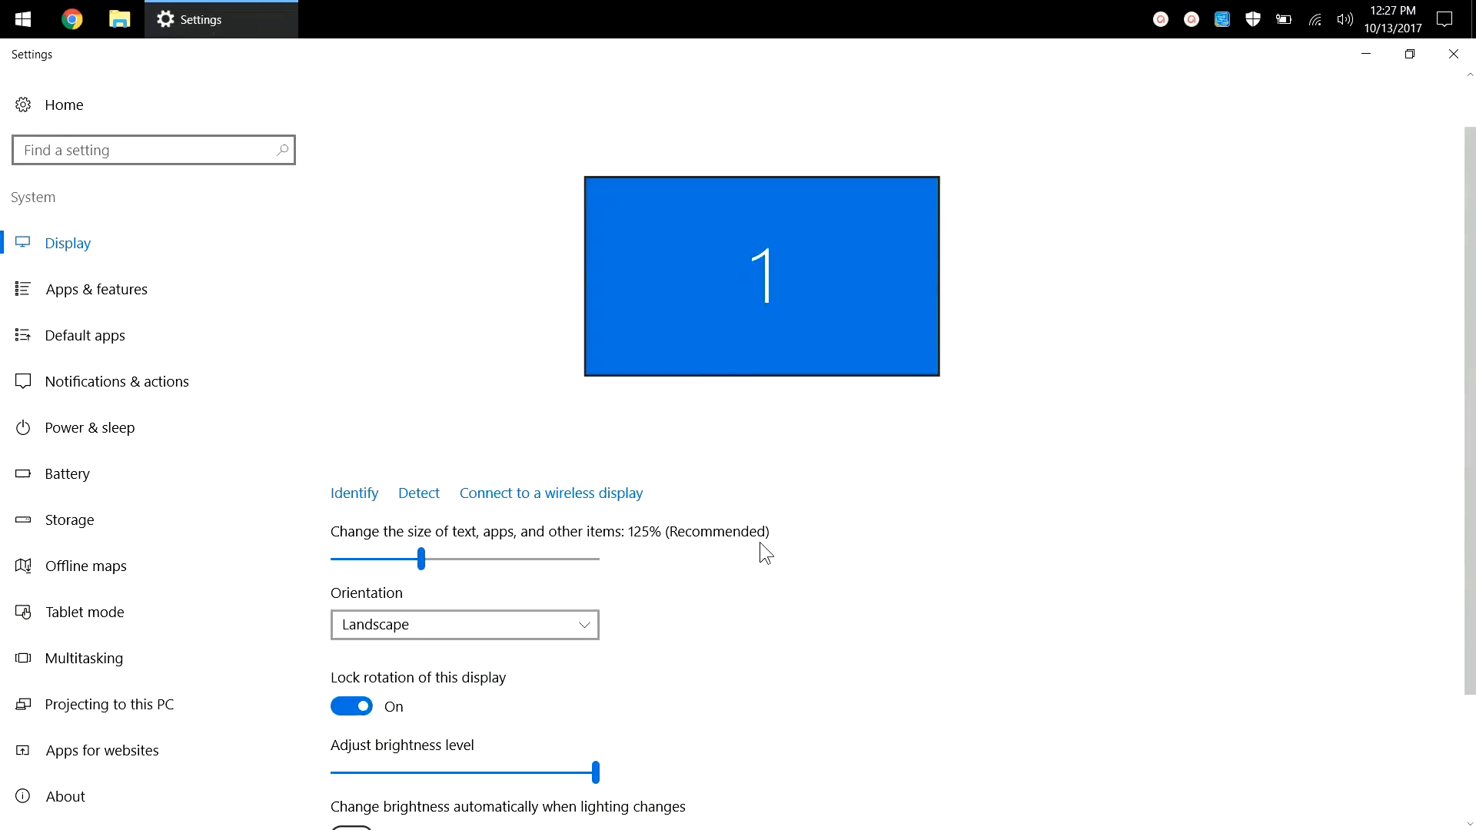
mouse_move(1371, 117)
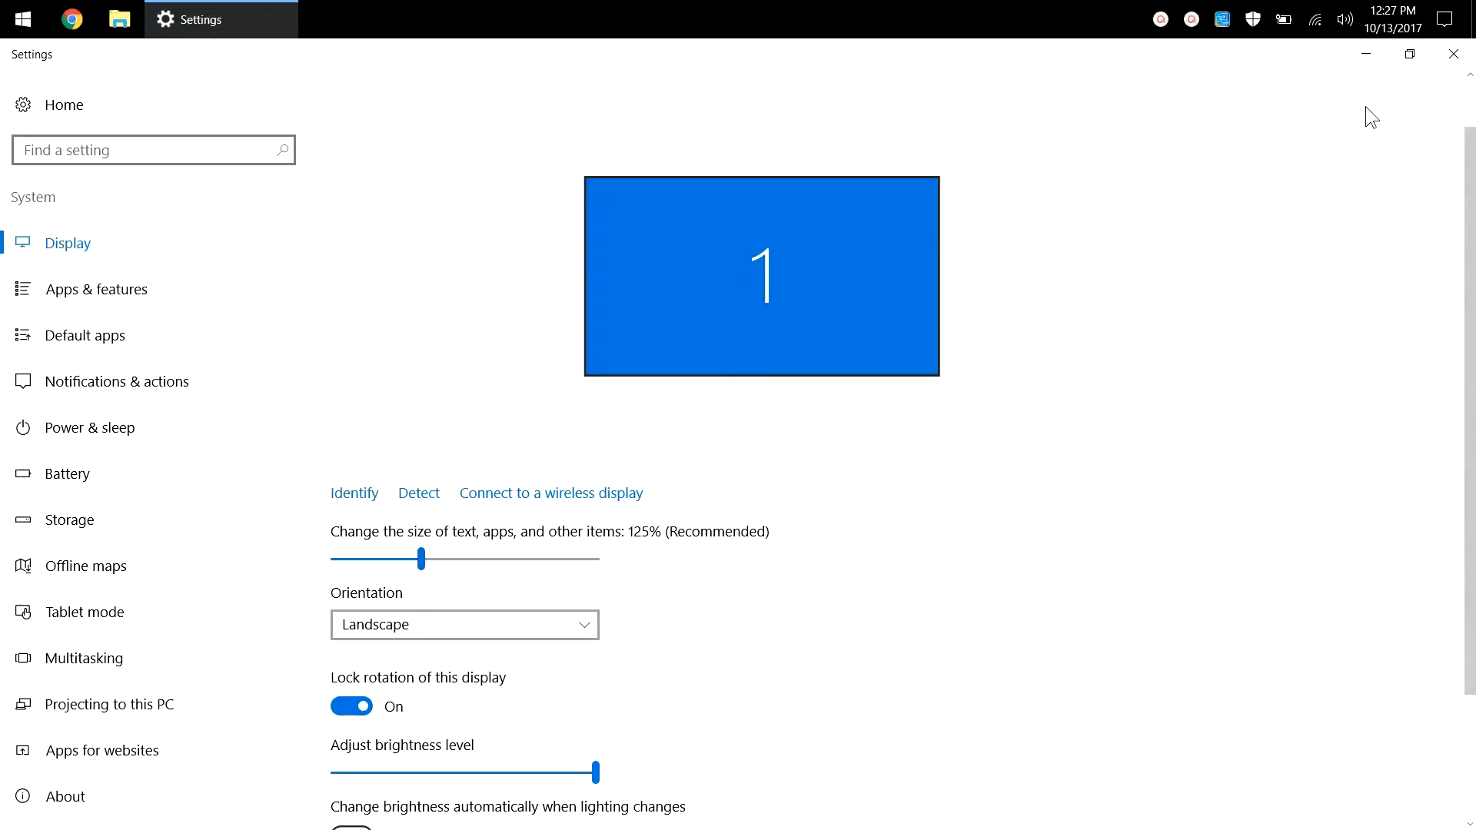
scroll("down", 3)
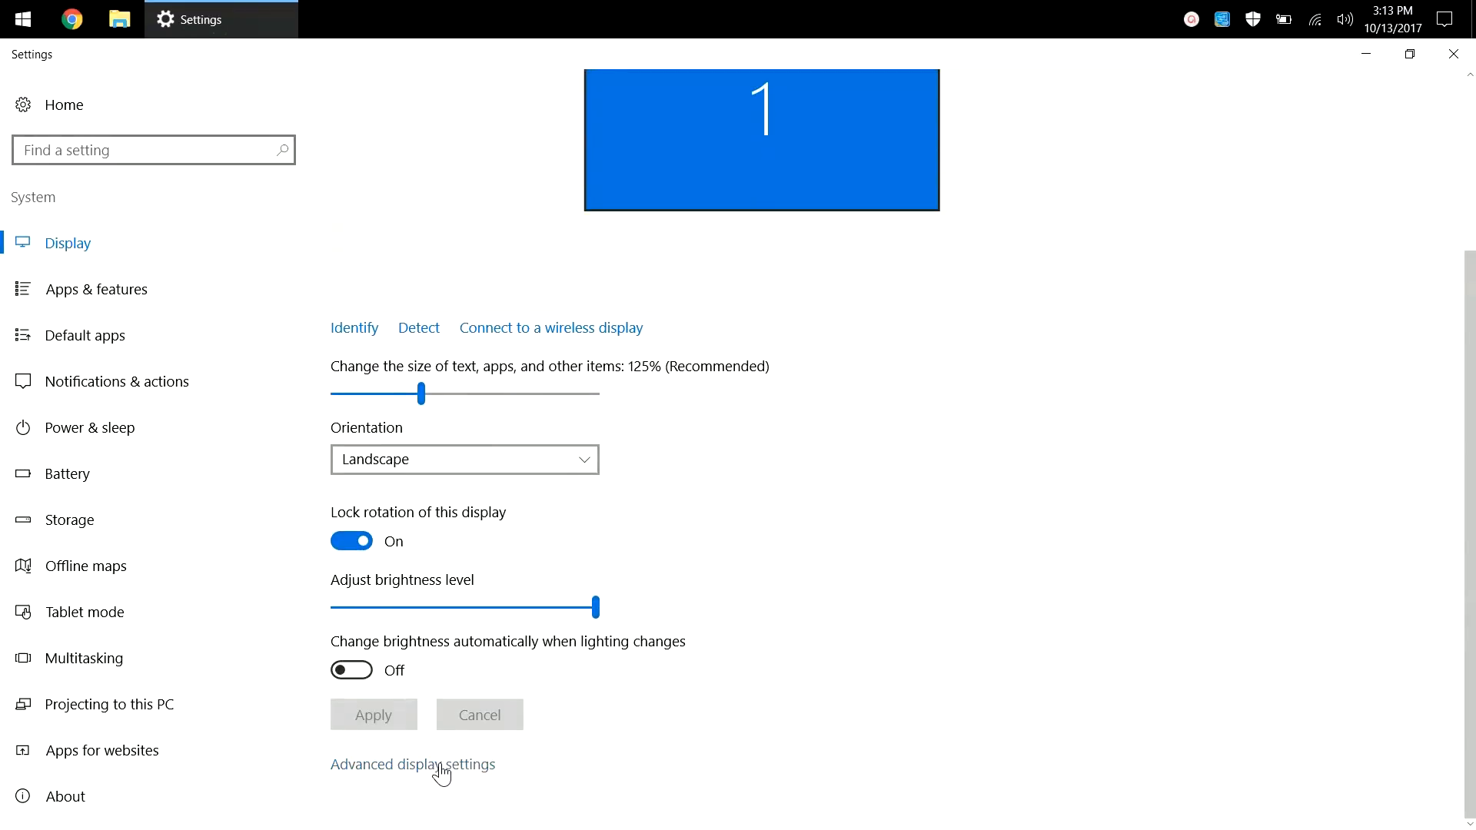
- In Advanced display settings keep resolution at 1920 × 1080 (Recommended) and close Settings
left_click(412, 764)
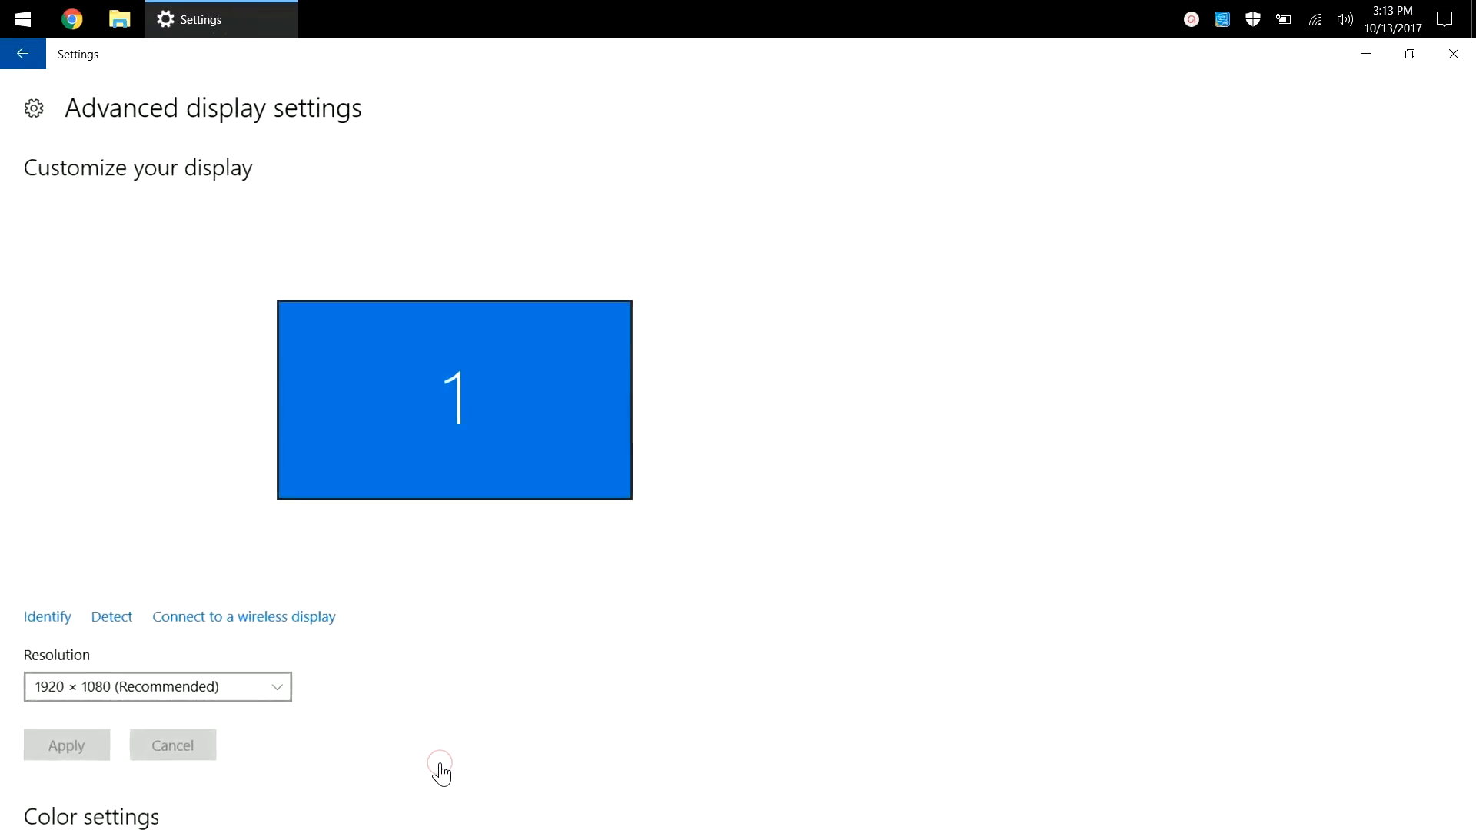
left_click(156, 686)
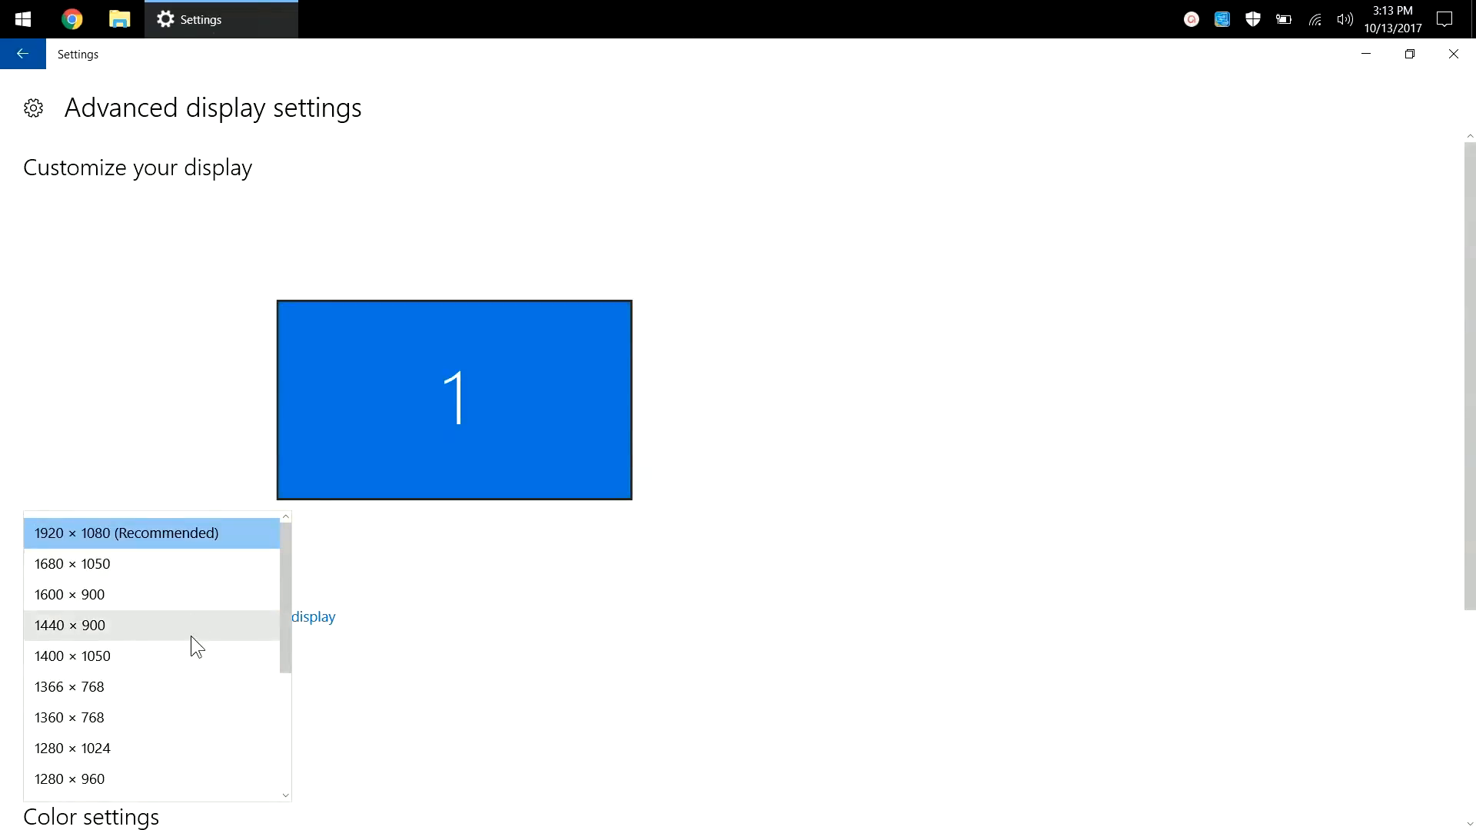
mouse_move(203, 761)
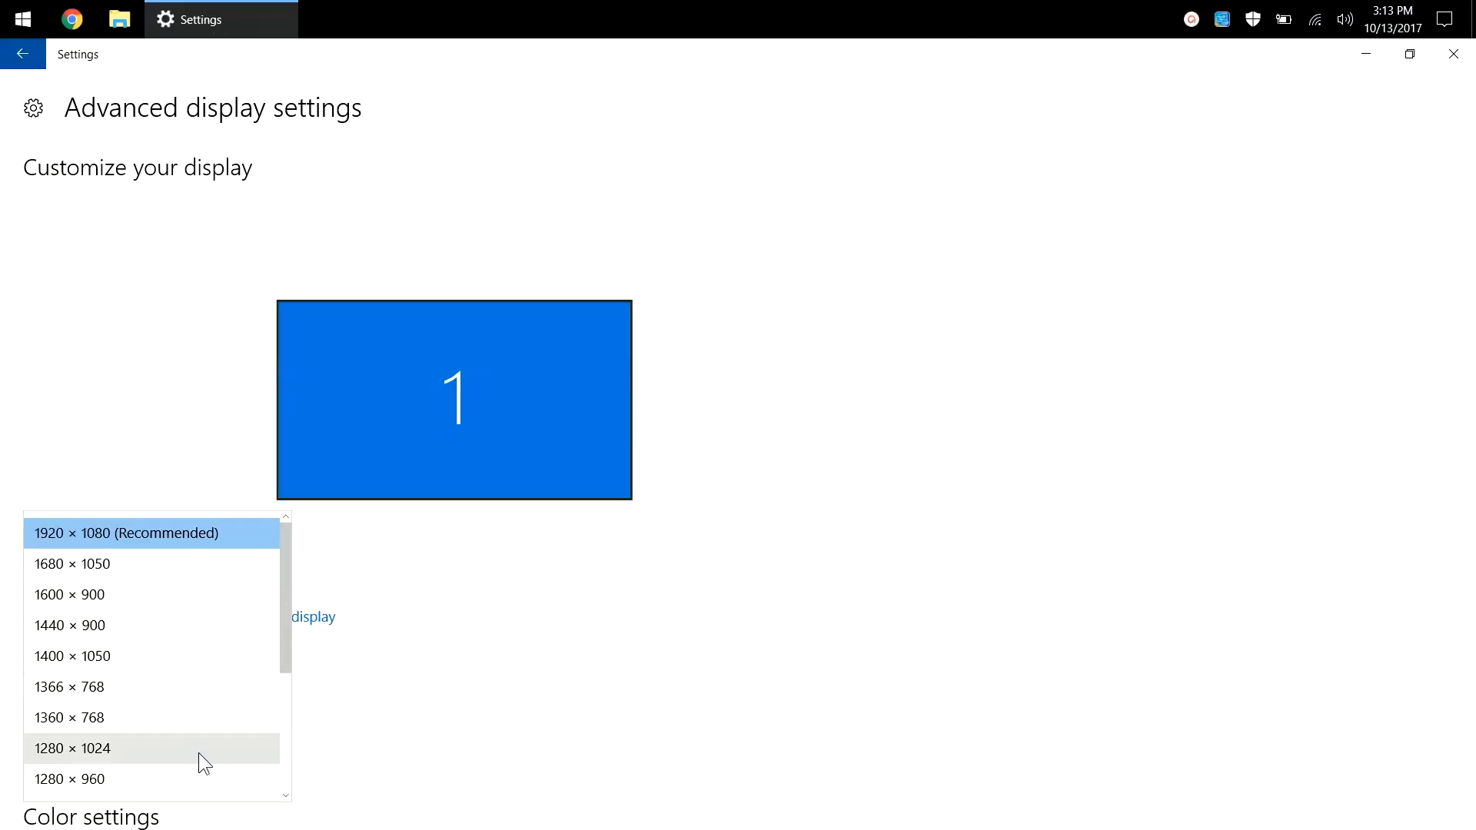
mouse_move(178, 534)
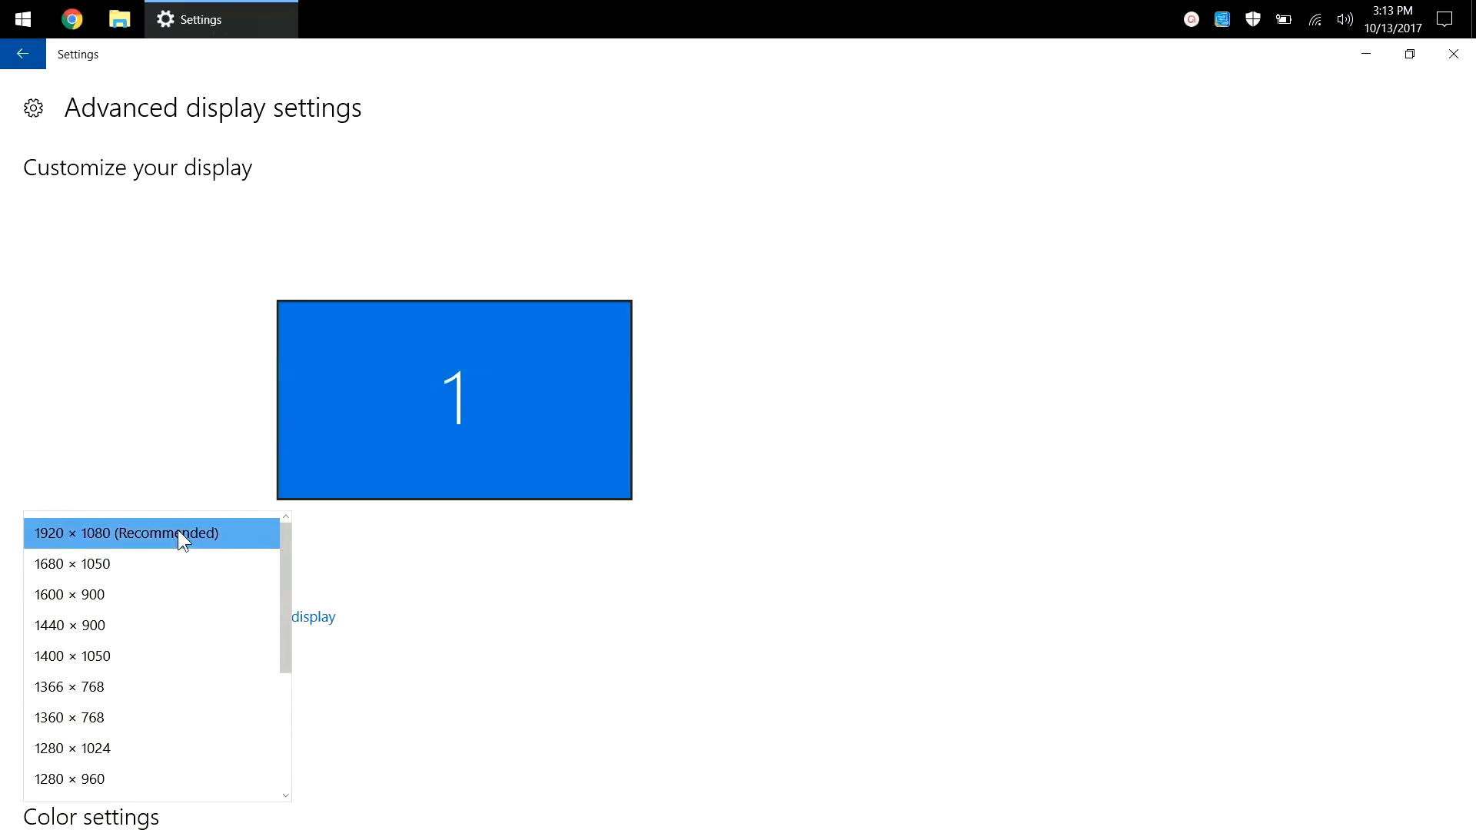
mouse_move(191, 549)
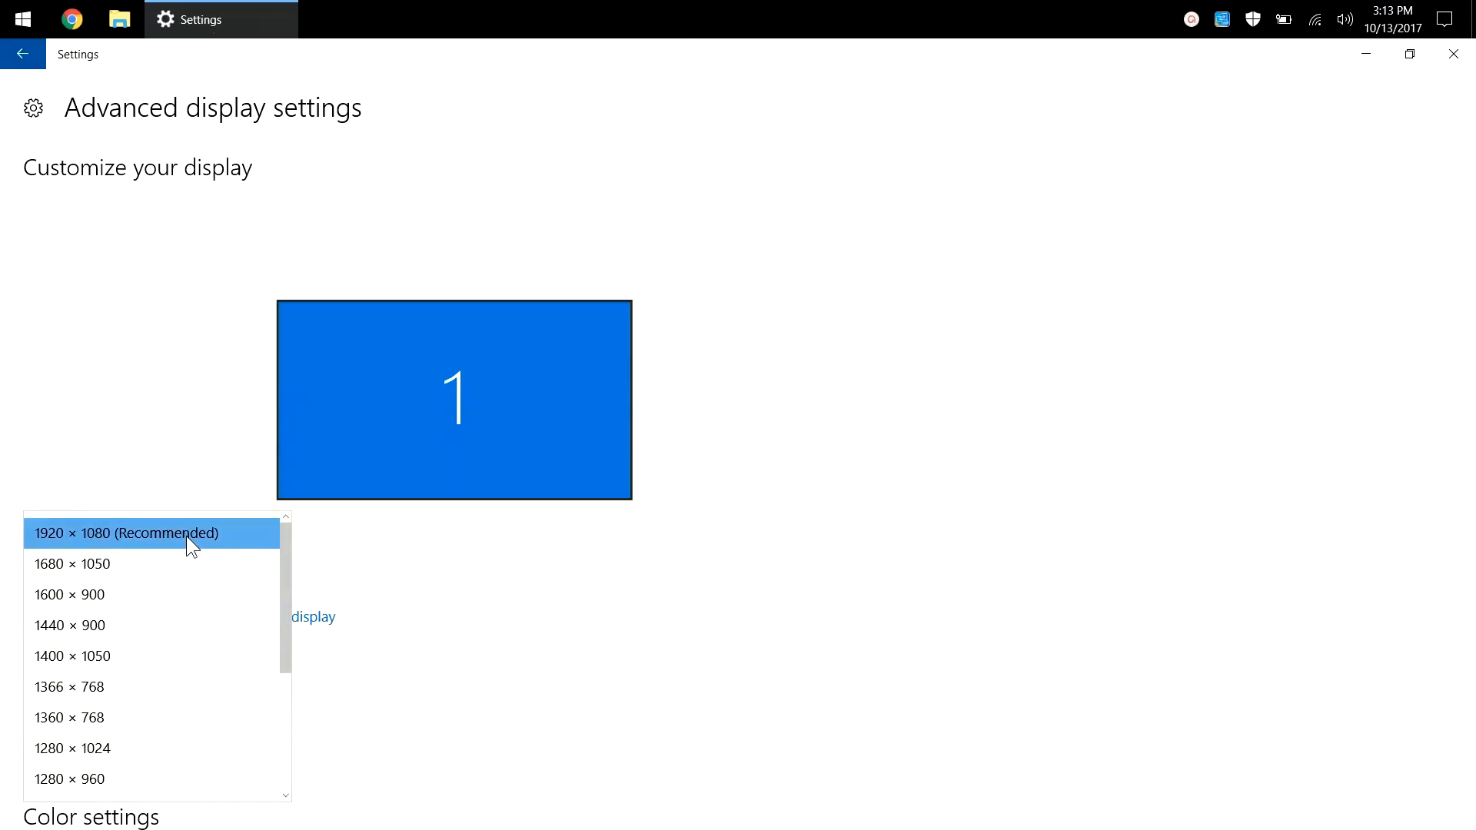
left_click(126, 533)
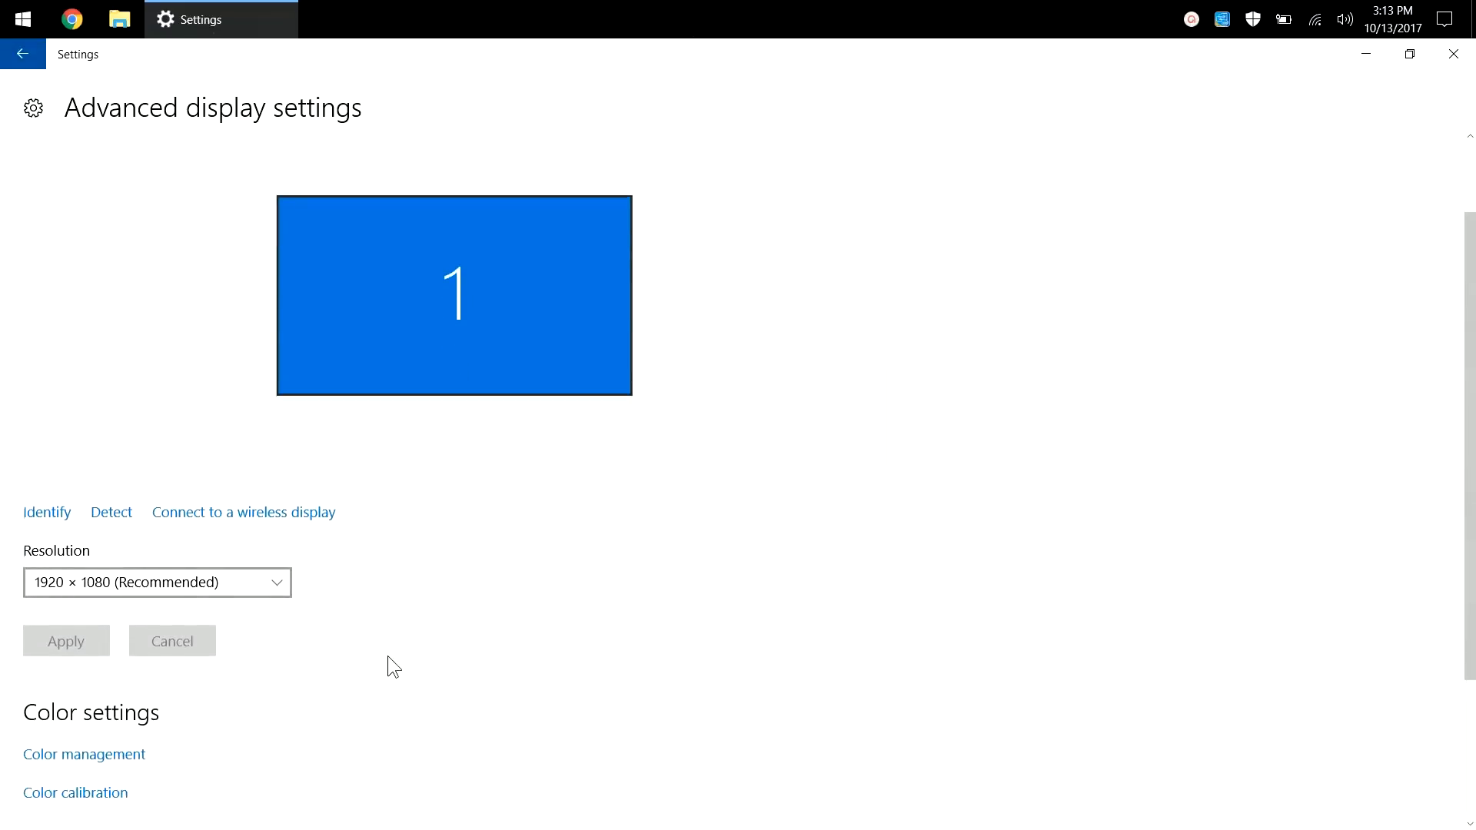
scroll("down", 3)
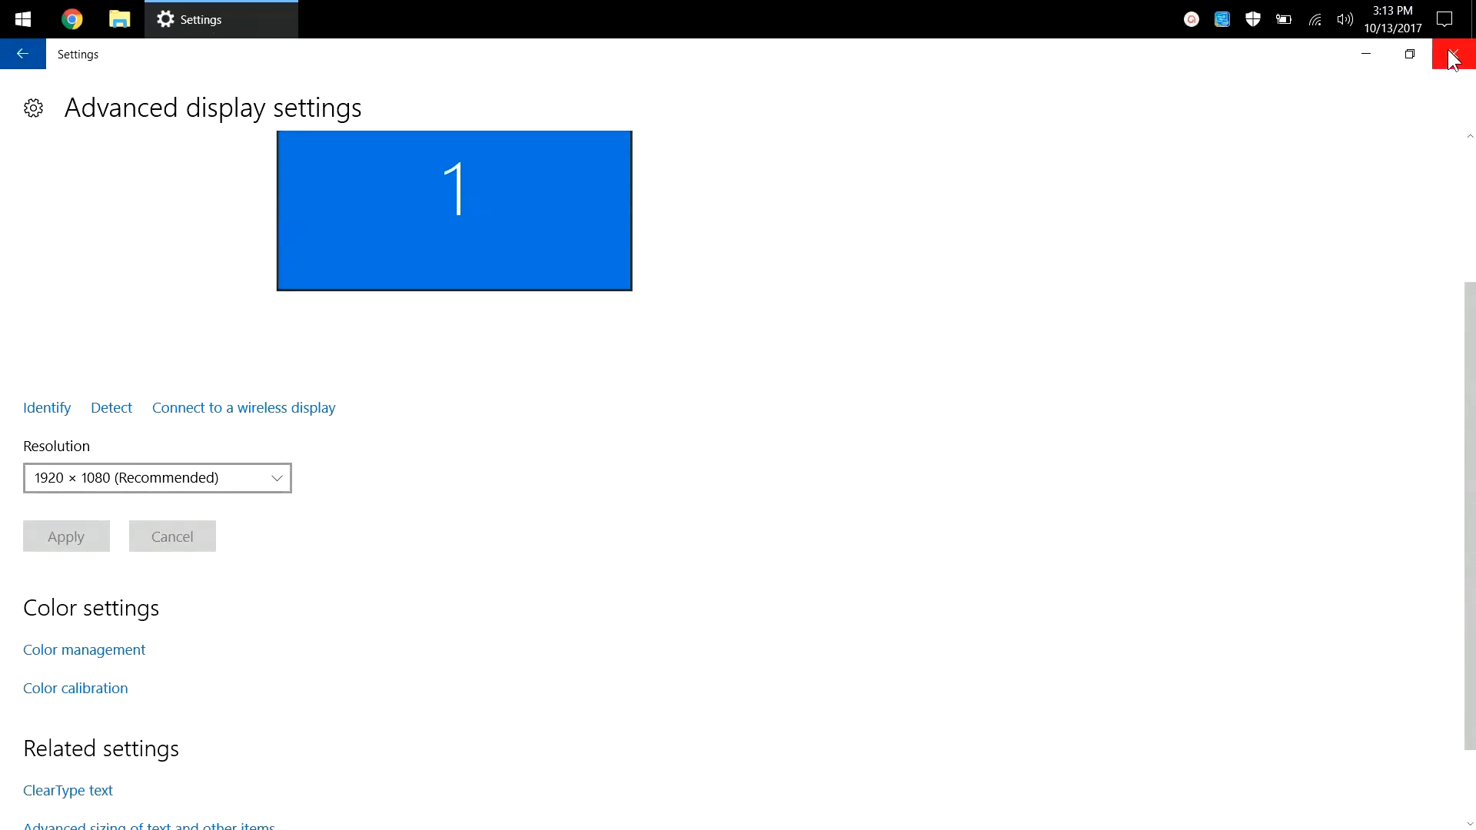
left_click(1453, 54)
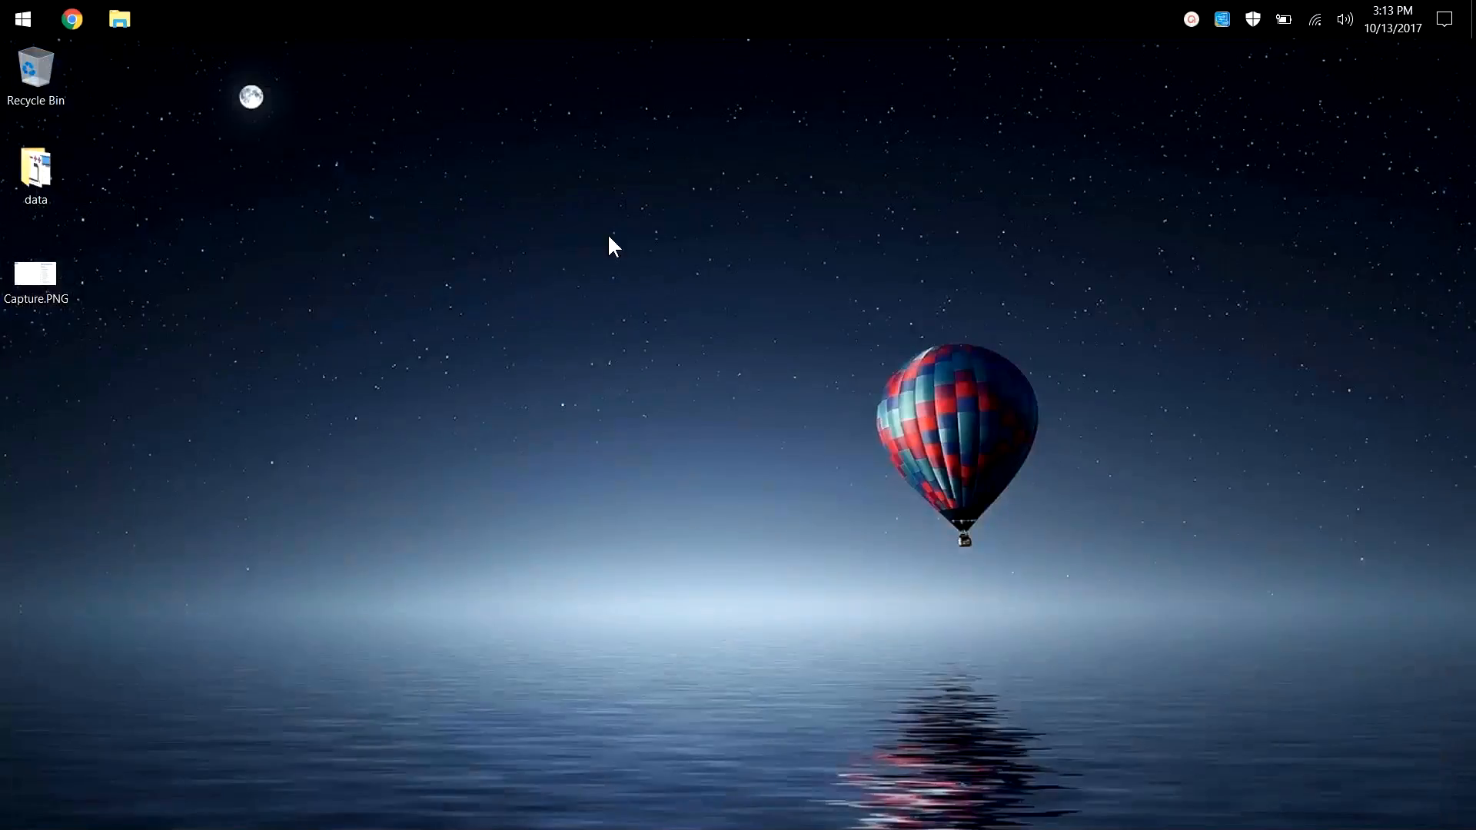
- Reopen Display settings from the desktop, confirm the scale reads 125%, and close it
right_click(610, 245)
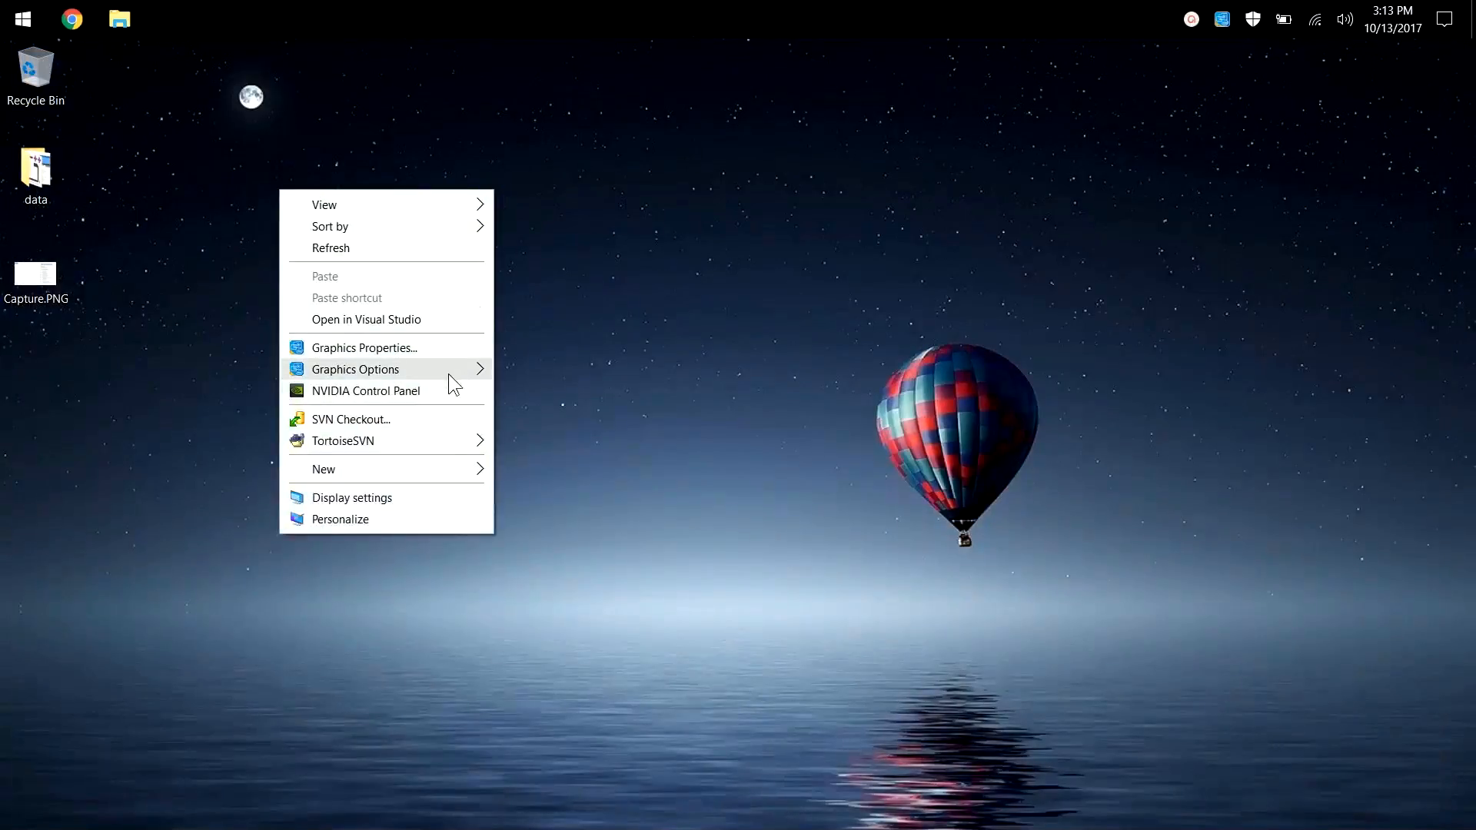
left_click(354, 497)
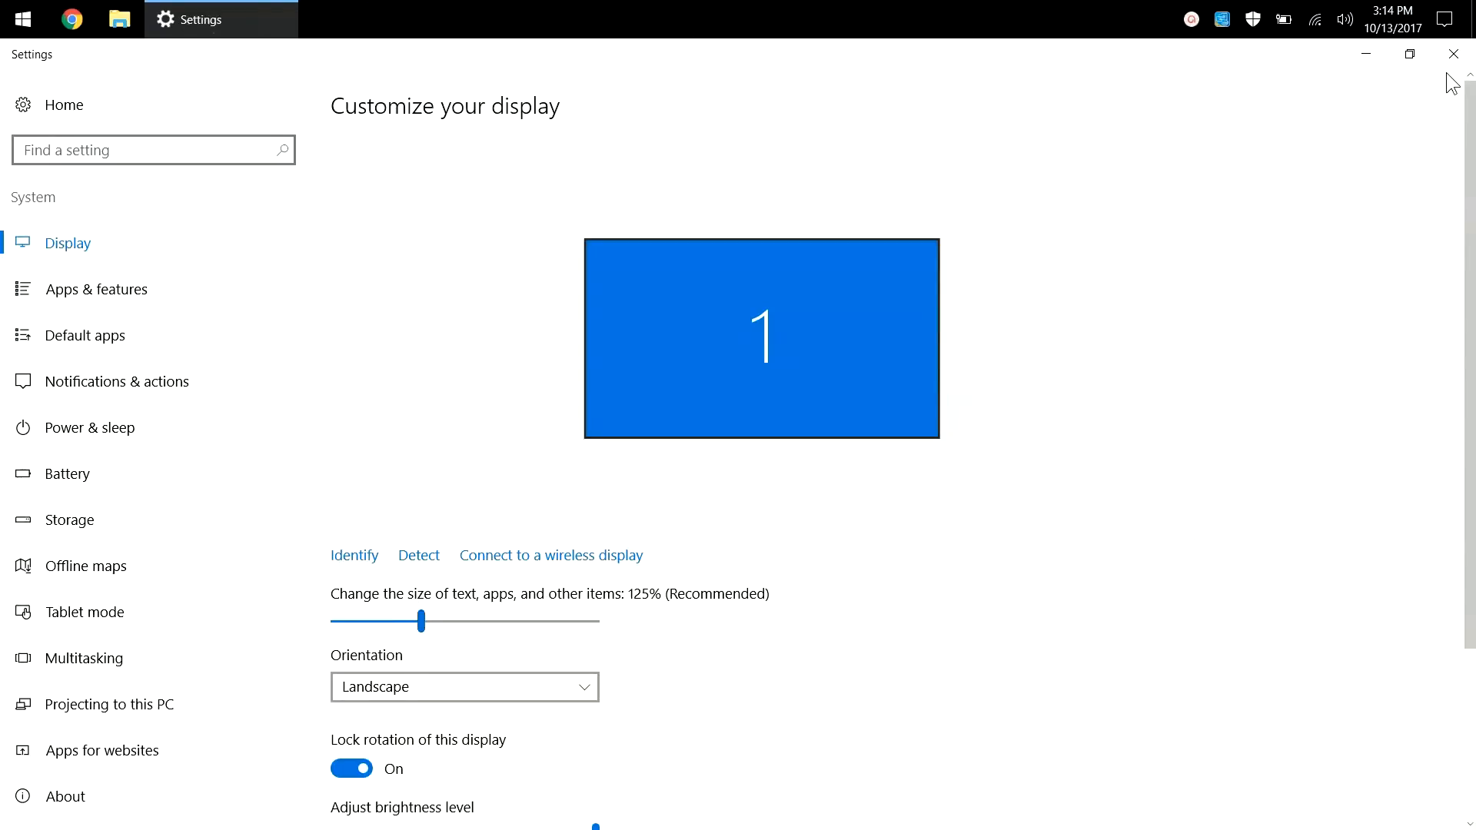
left_click(1453, 54)
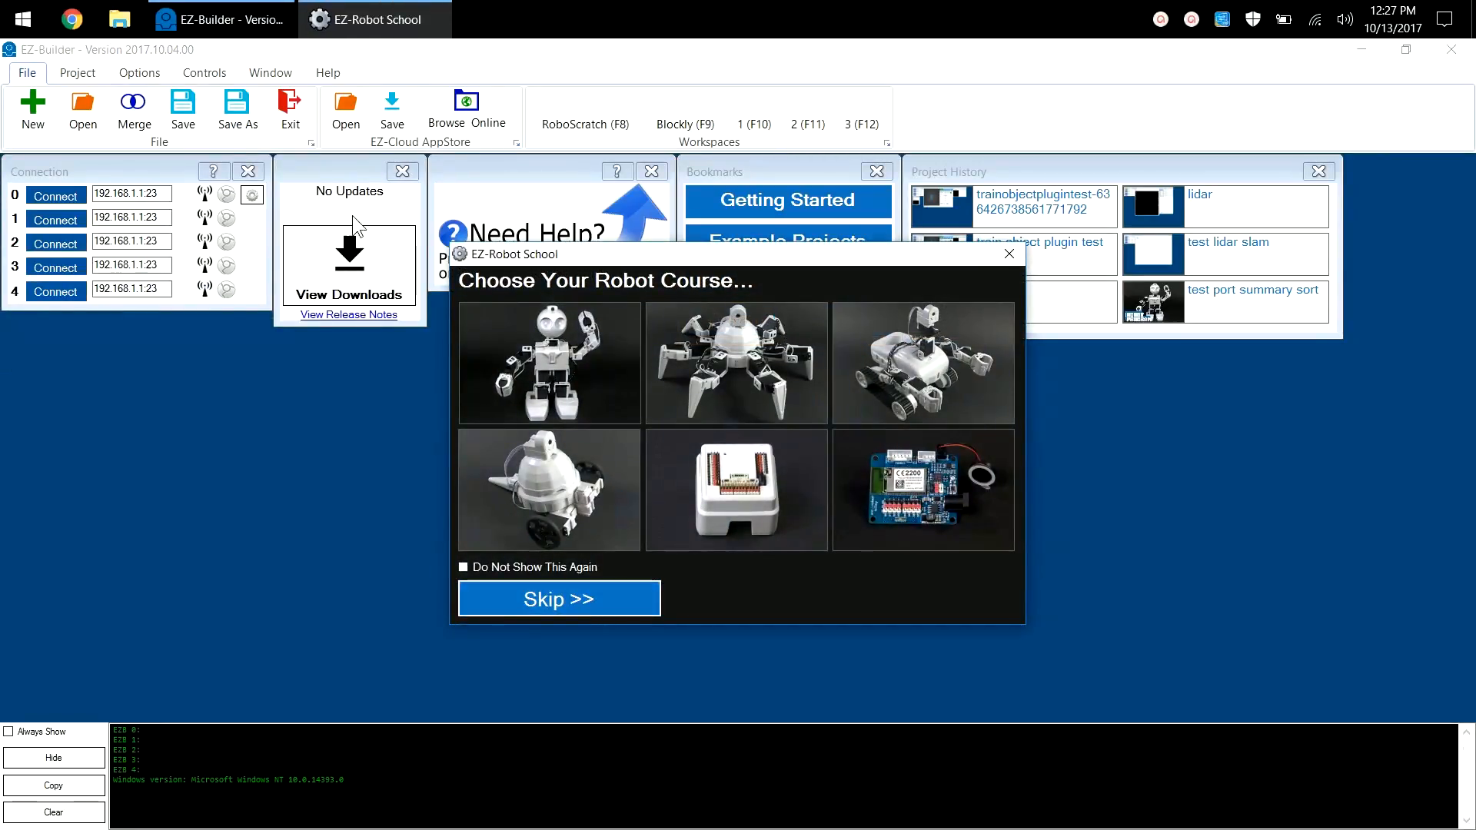
- Skip the course chooser, add a Camera control, view its config window fully on screen and Cancel
left_click(556, 598)
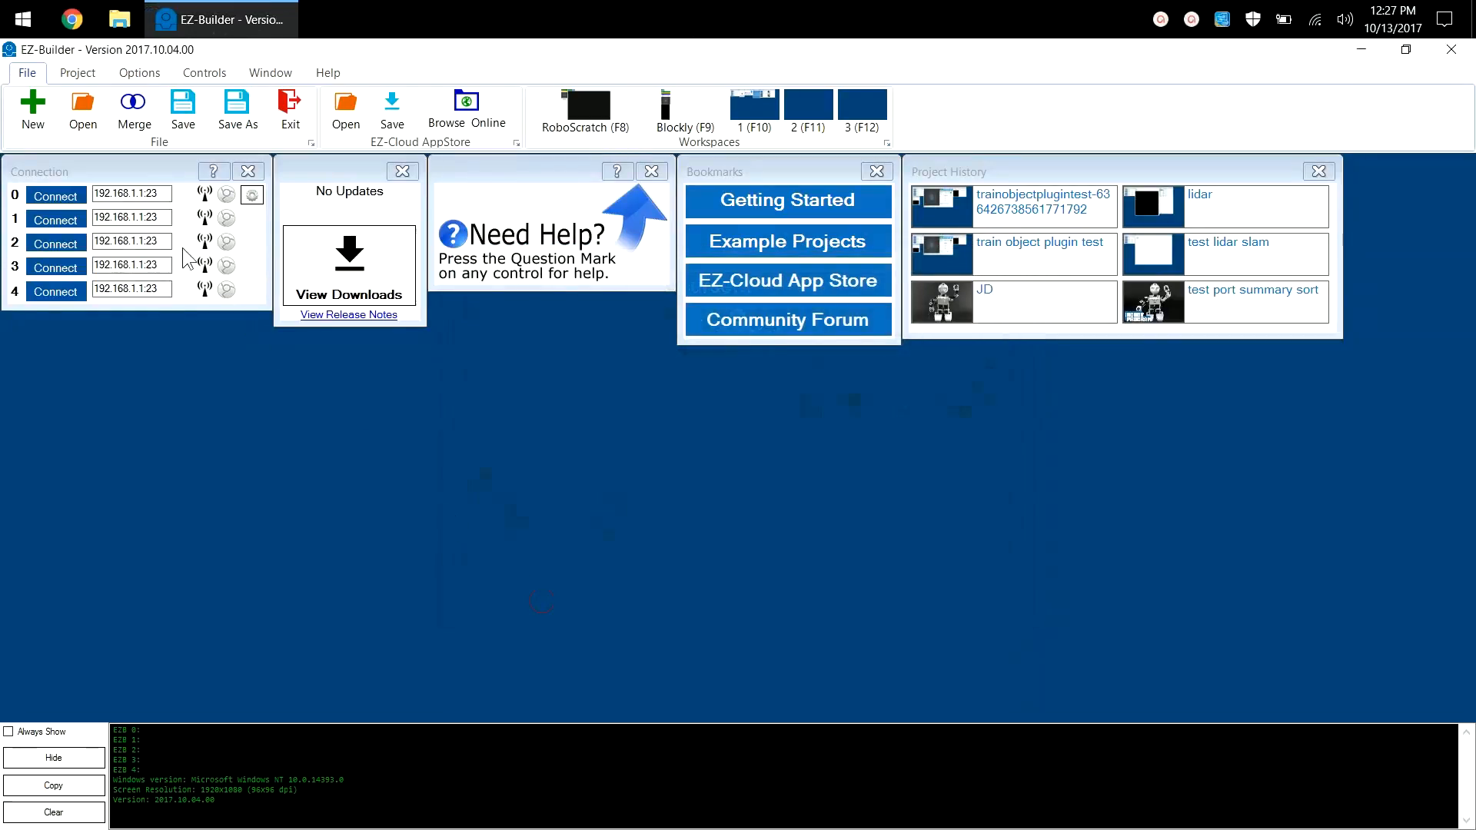
left_click(77, 72)
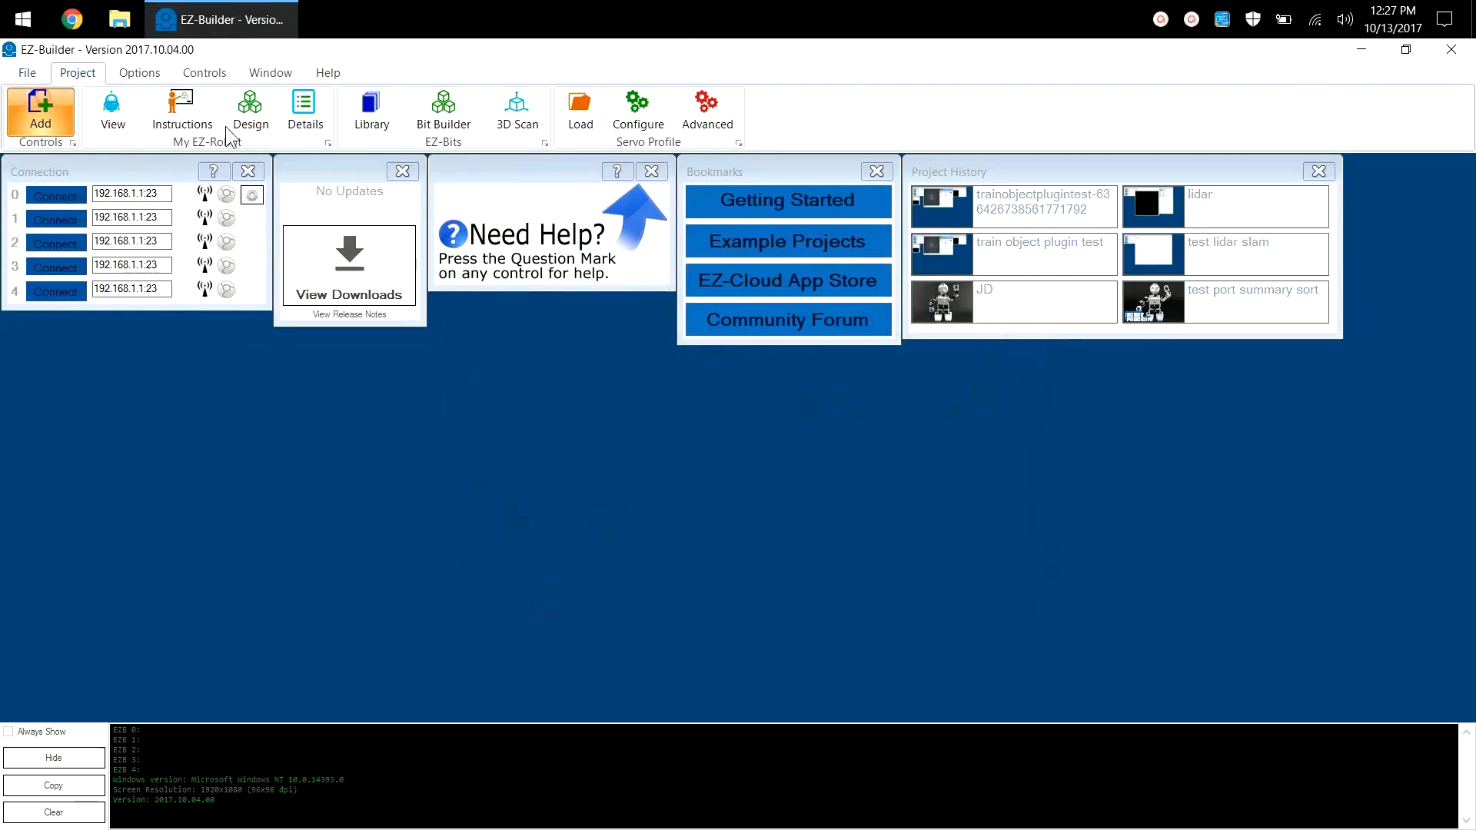
left_click(40, 112)
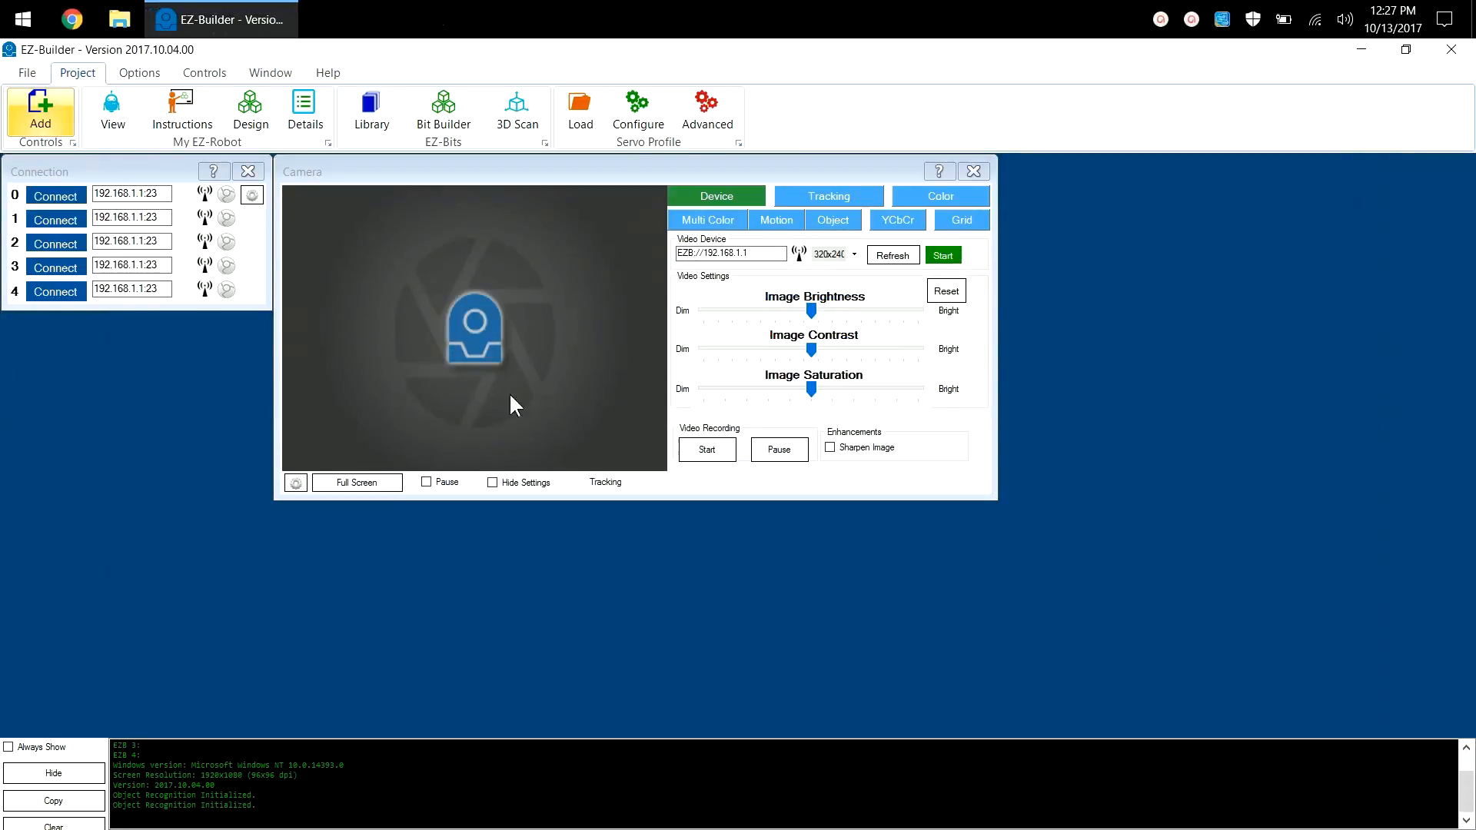
left_click(636, 108)
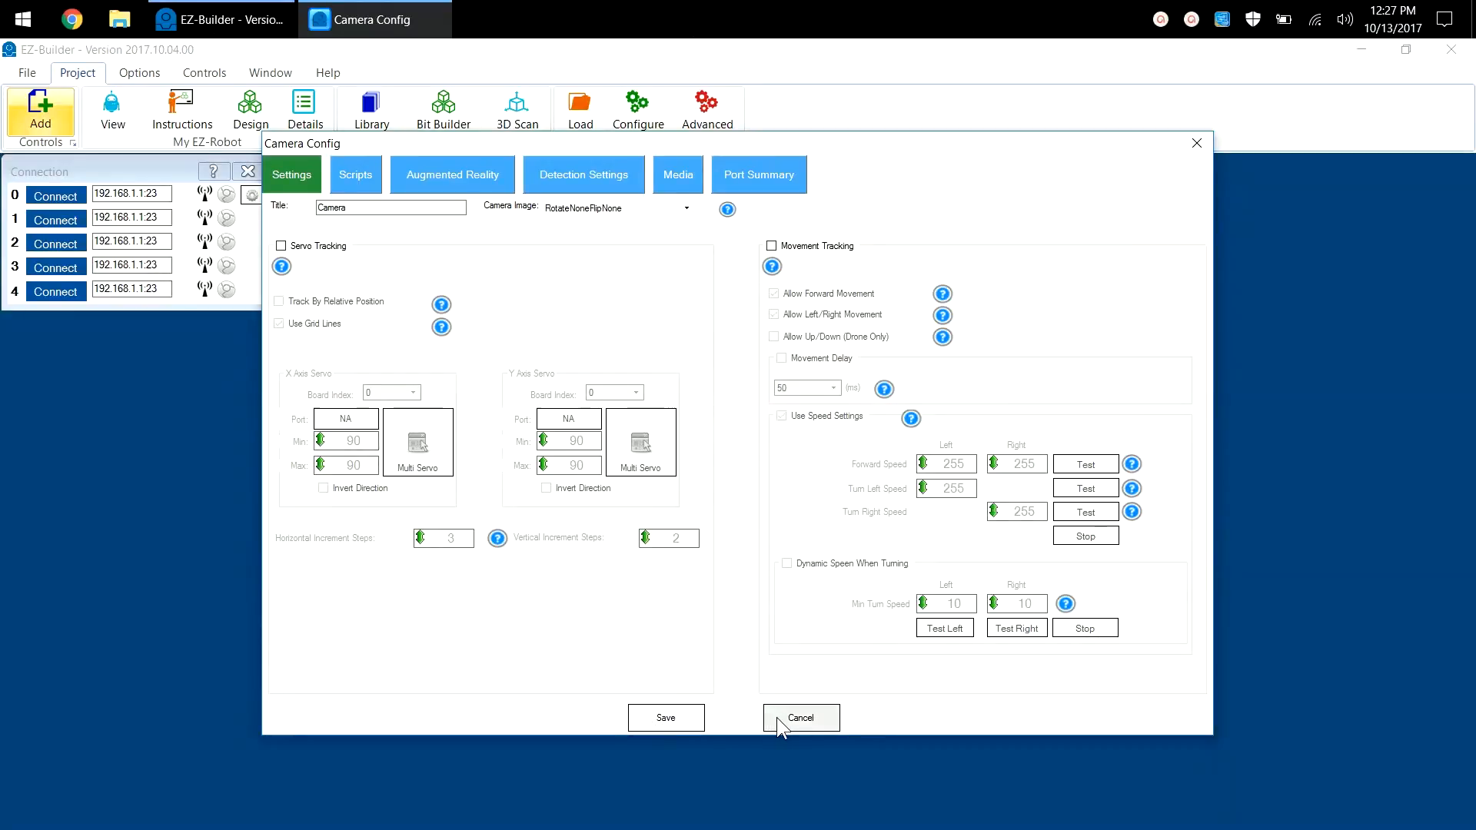
left_click(799, 718)
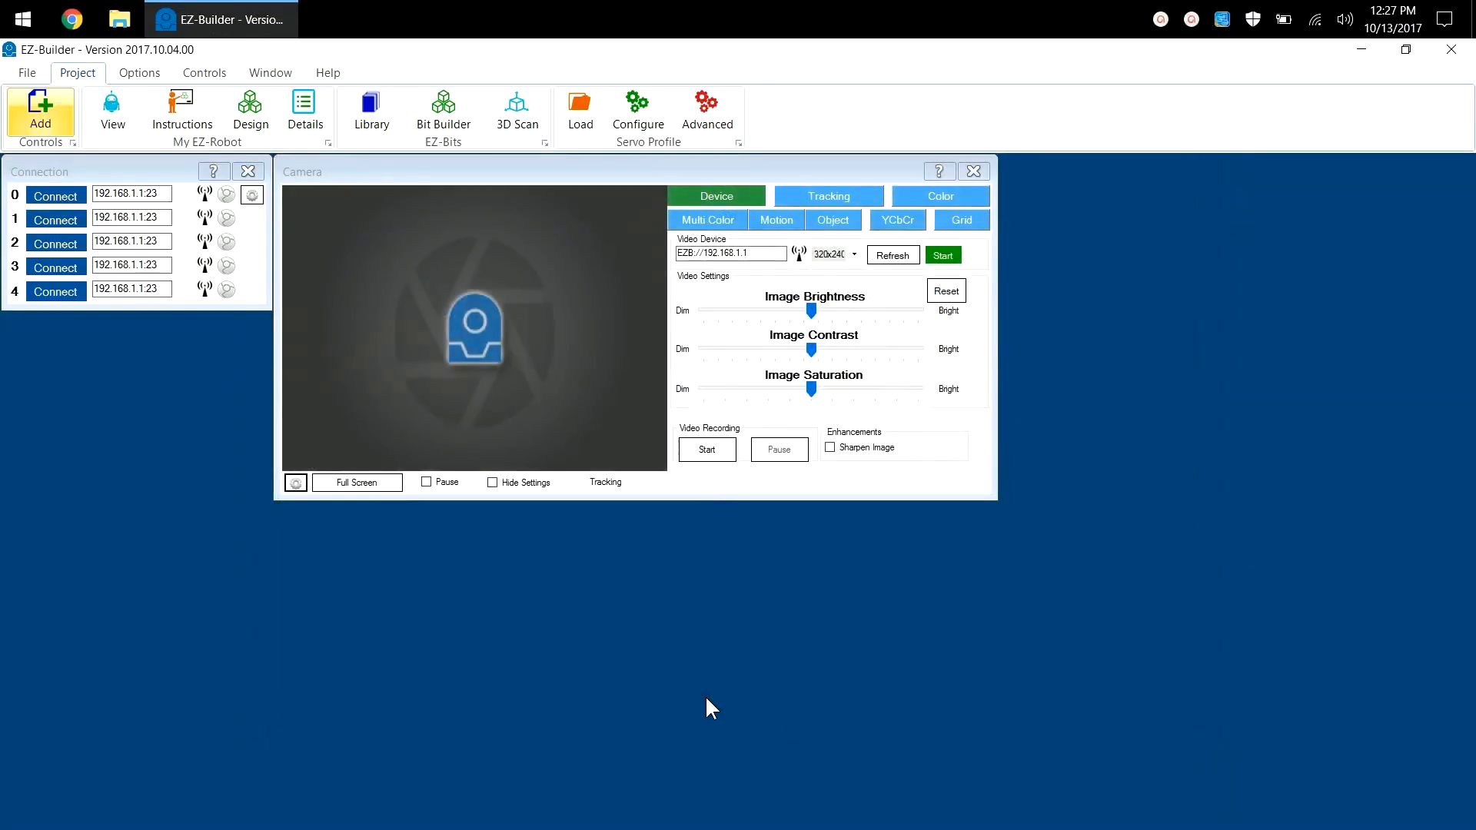
mouse_move(162, 91)
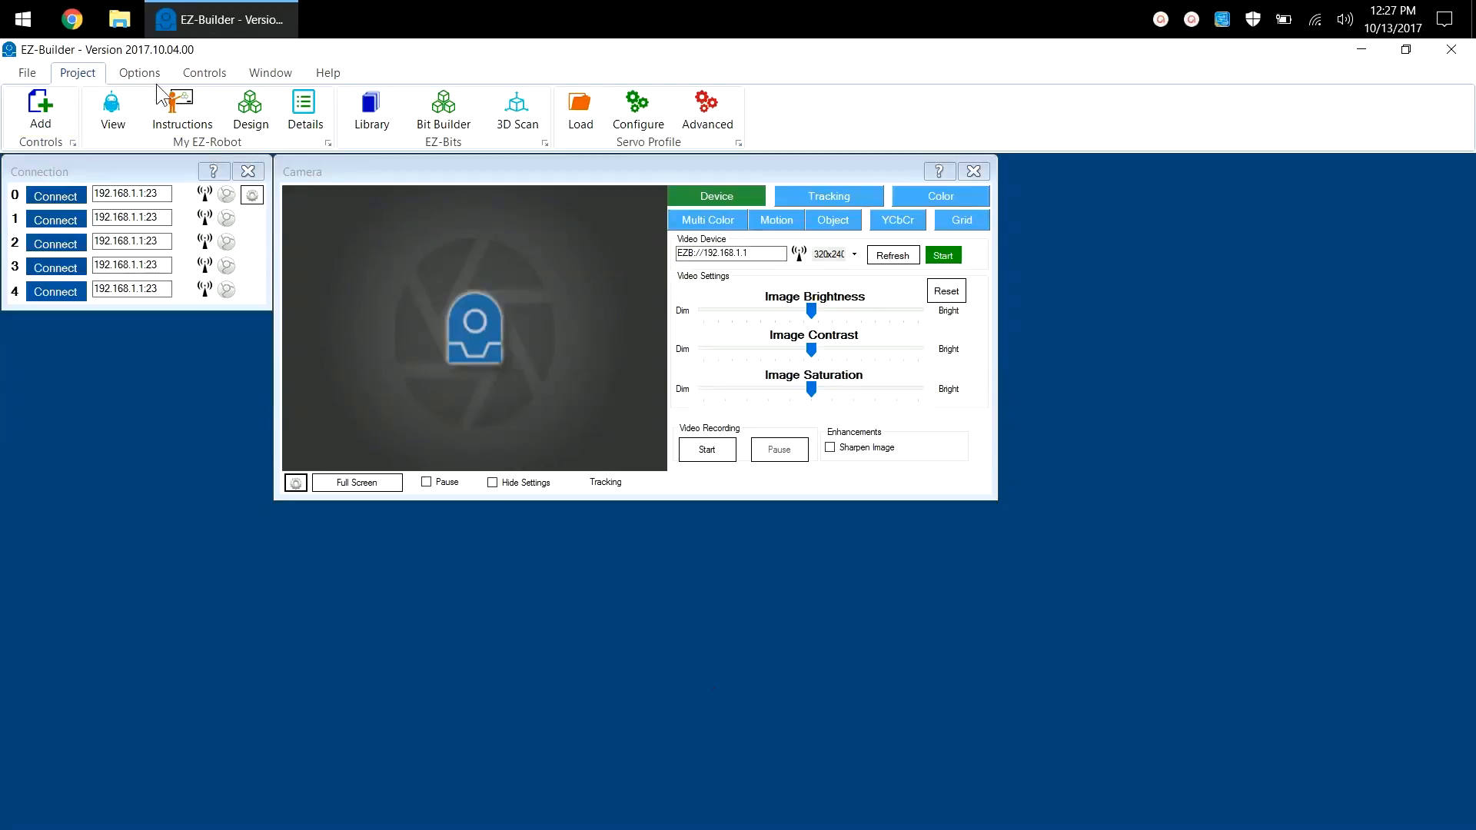
- Show the Debug log panel from the Options tools
left_click(138, 72)
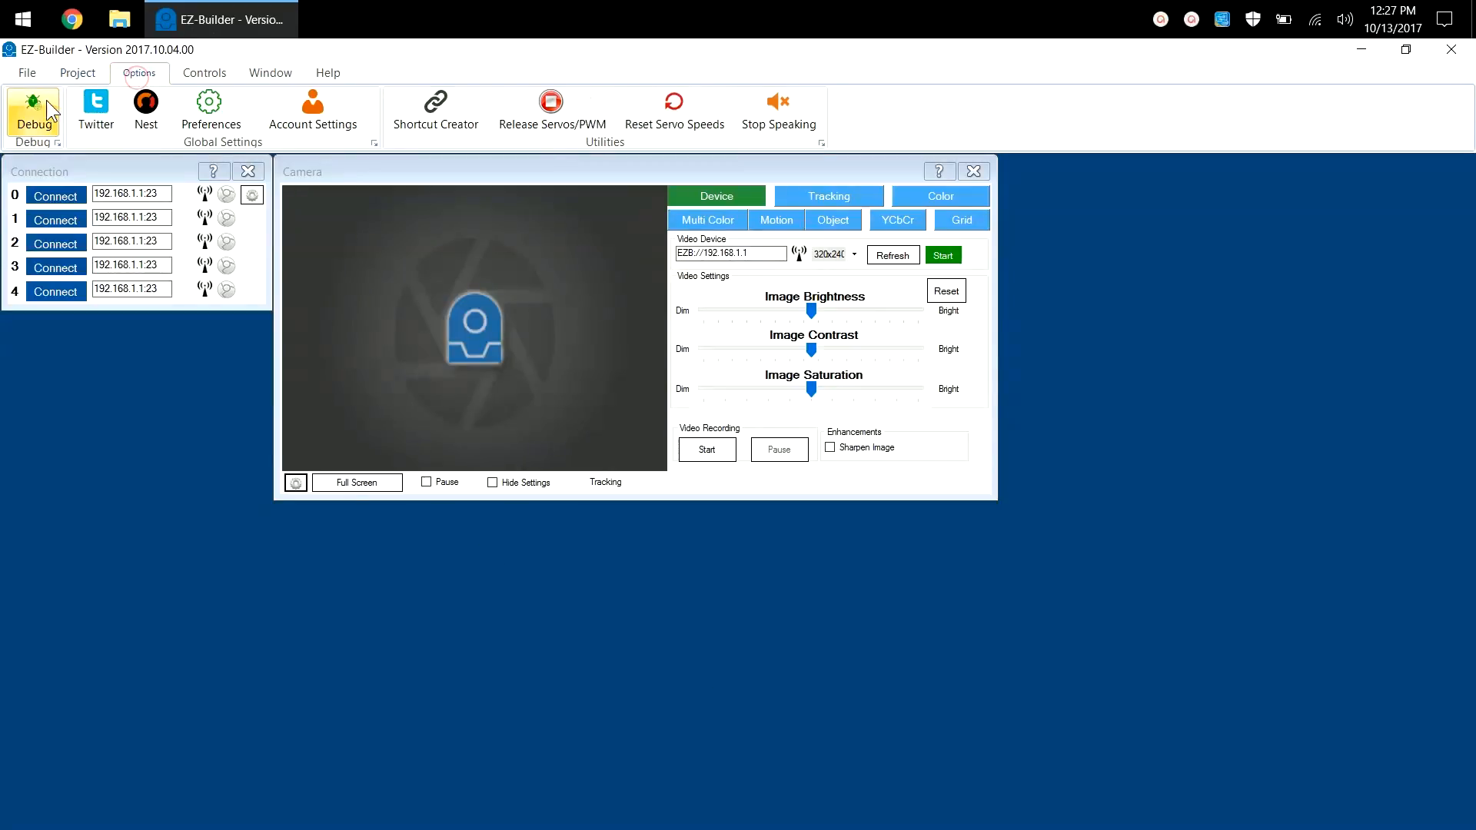
left_click(32, 103)
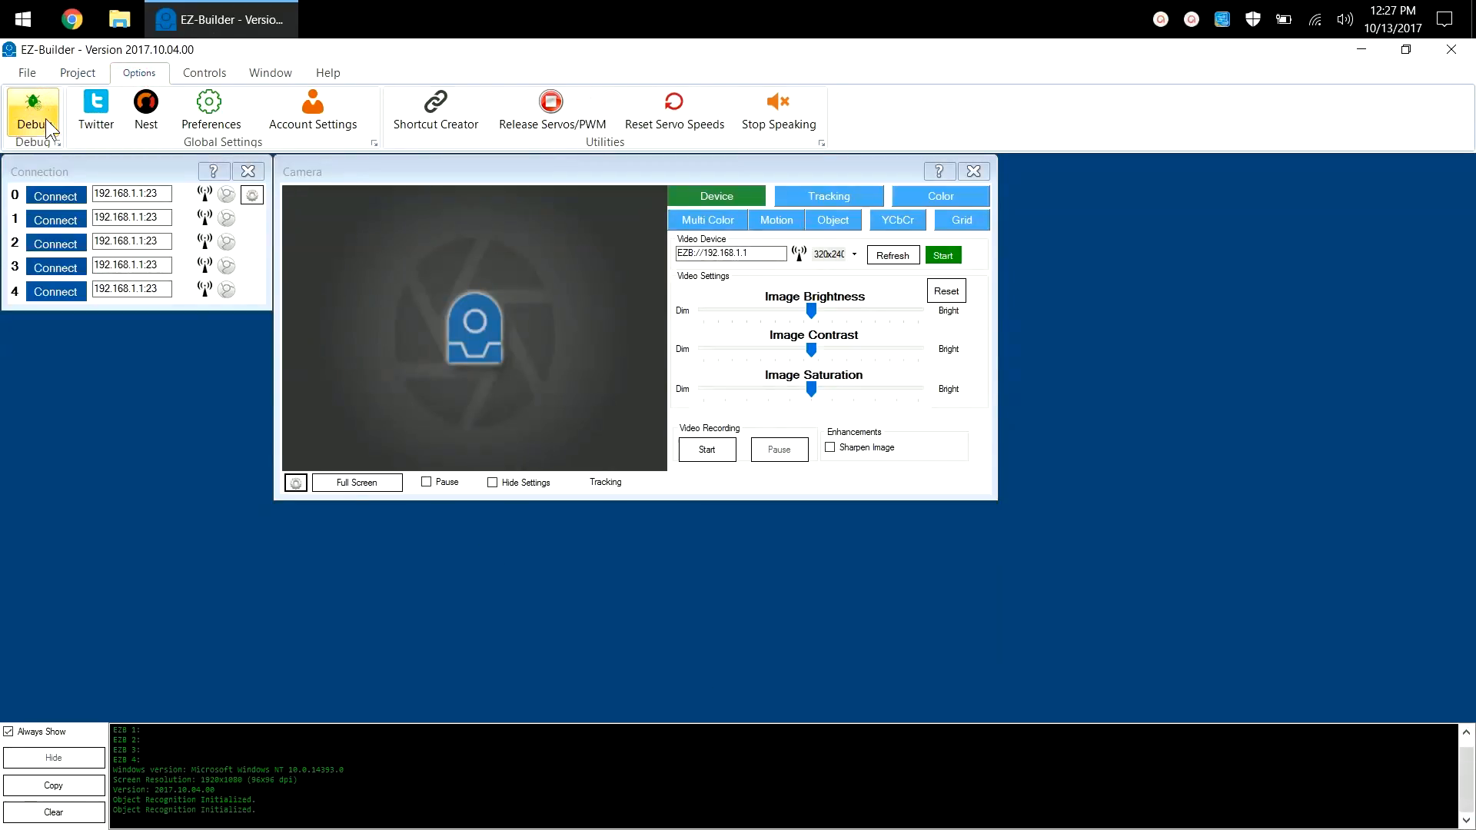
mouse_move(96, 106)
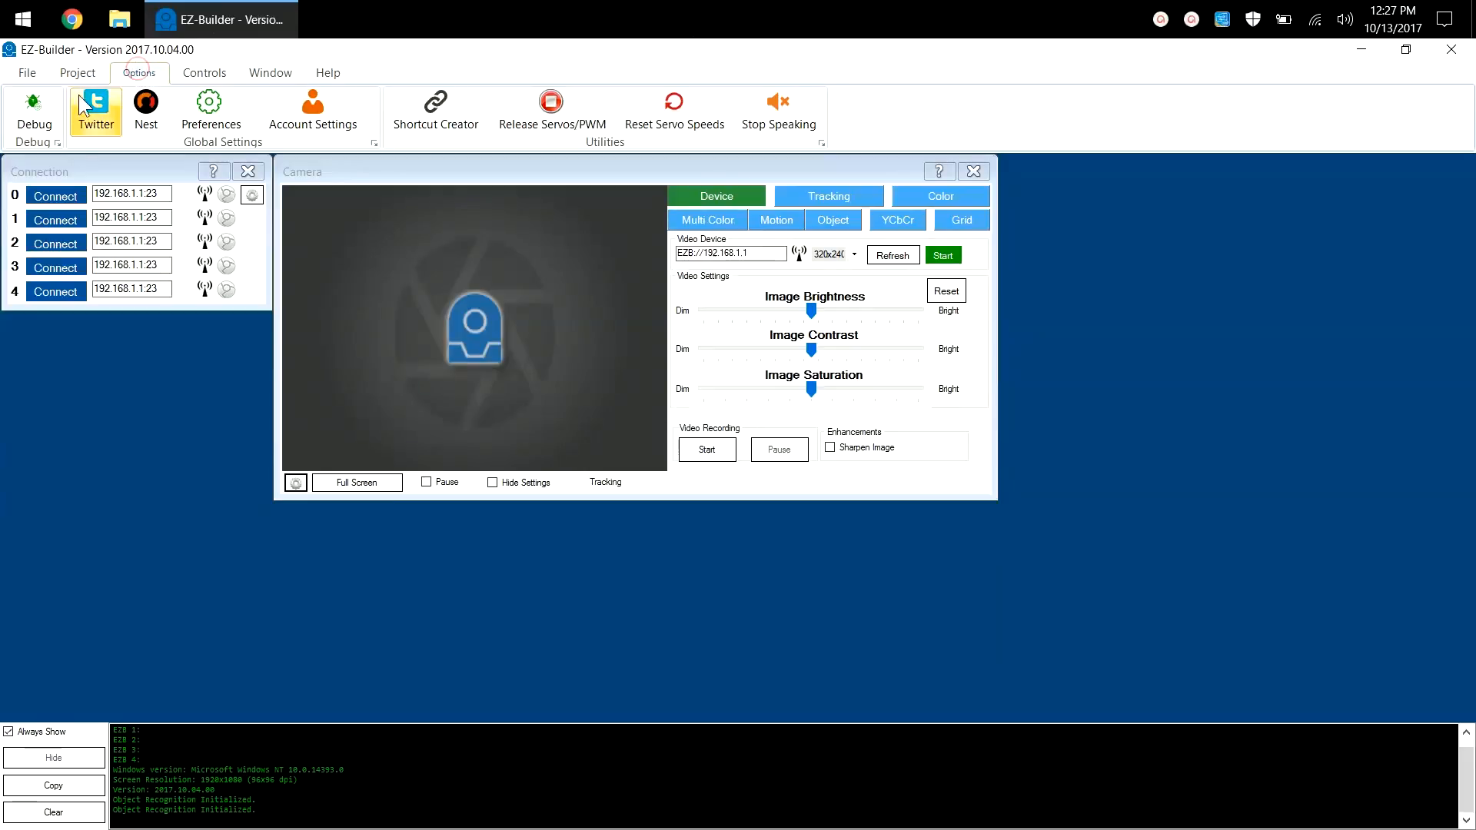
mouse_move(140, 573)
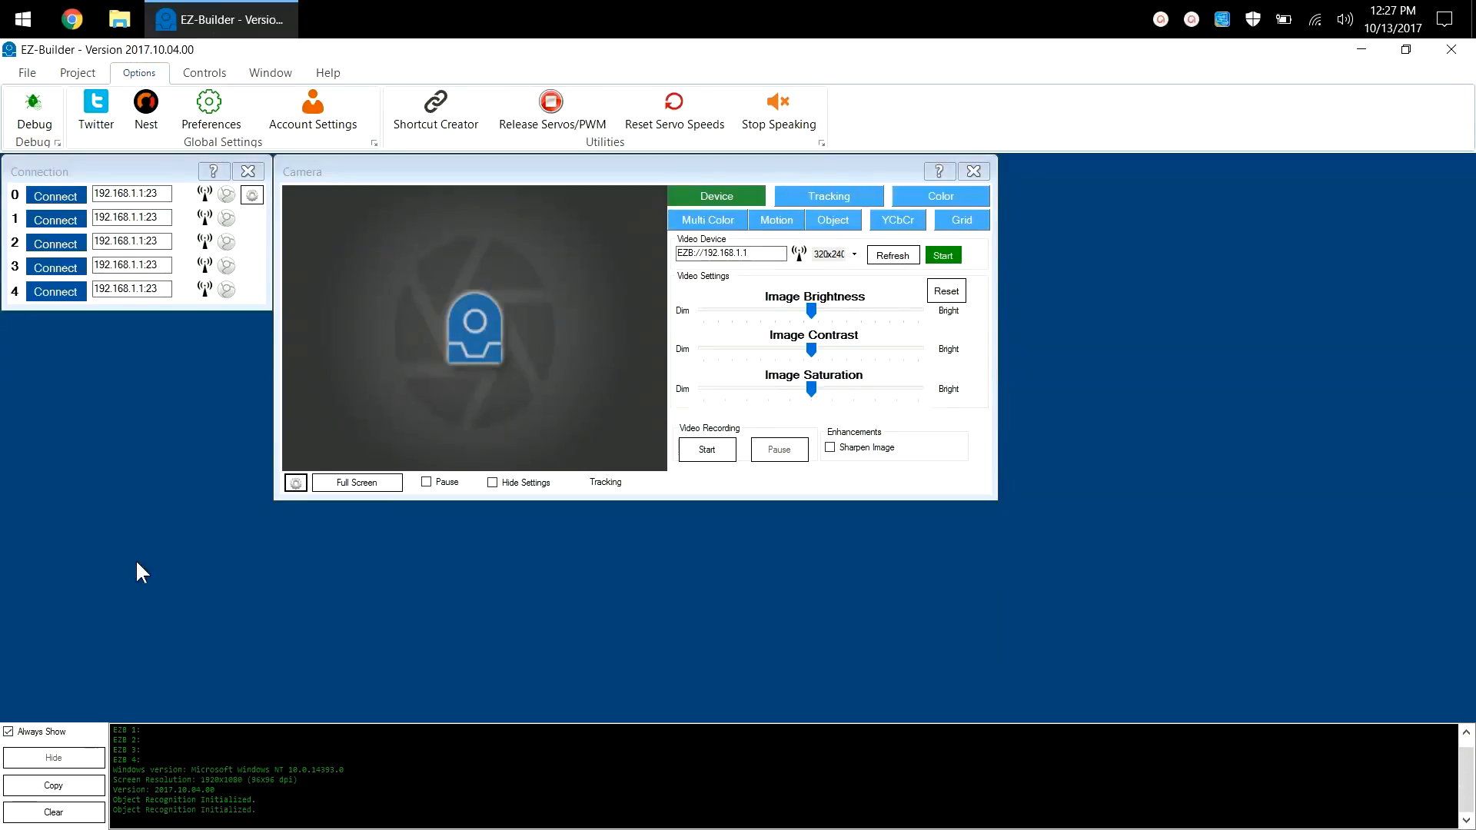